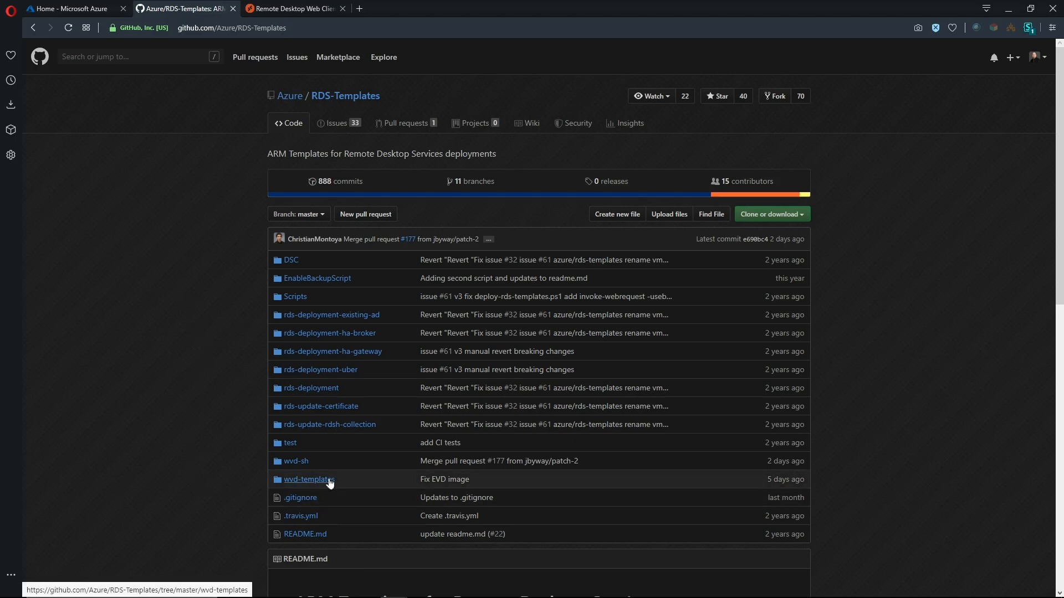
- Navigate into wvd-templates / wvd-management-ux / deploy in the RDS-Templates repository
left_click(307, 478)
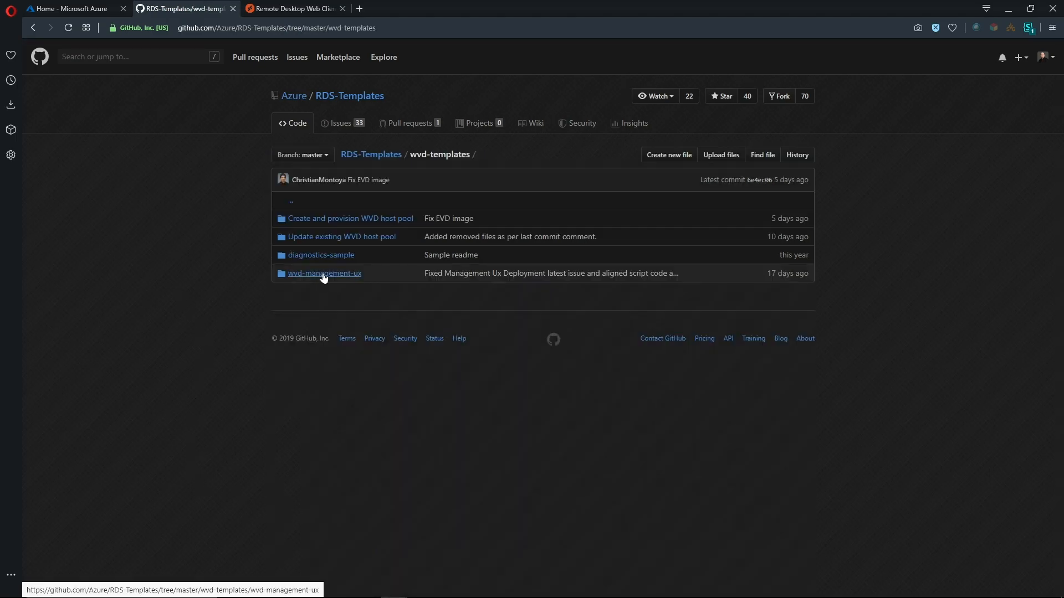
mouse_move(325, 273)
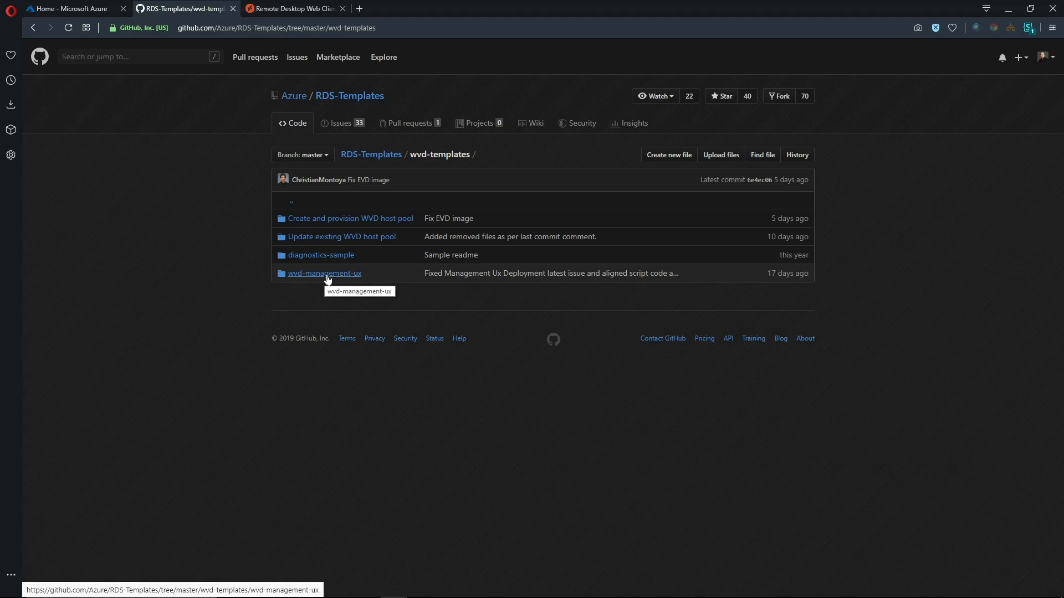
left_click(325, 273)
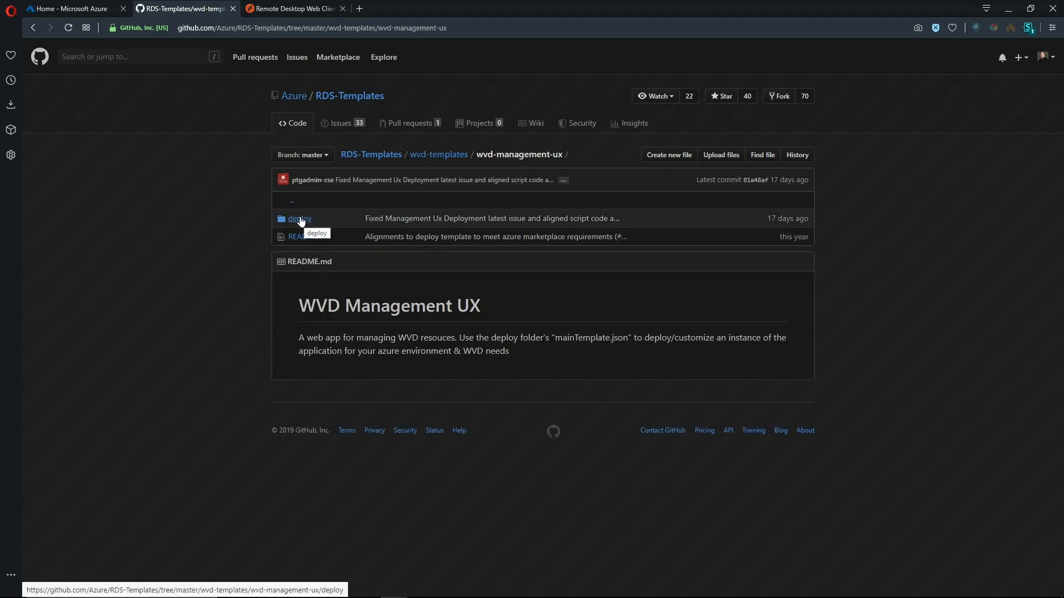
left_click(300, 218)
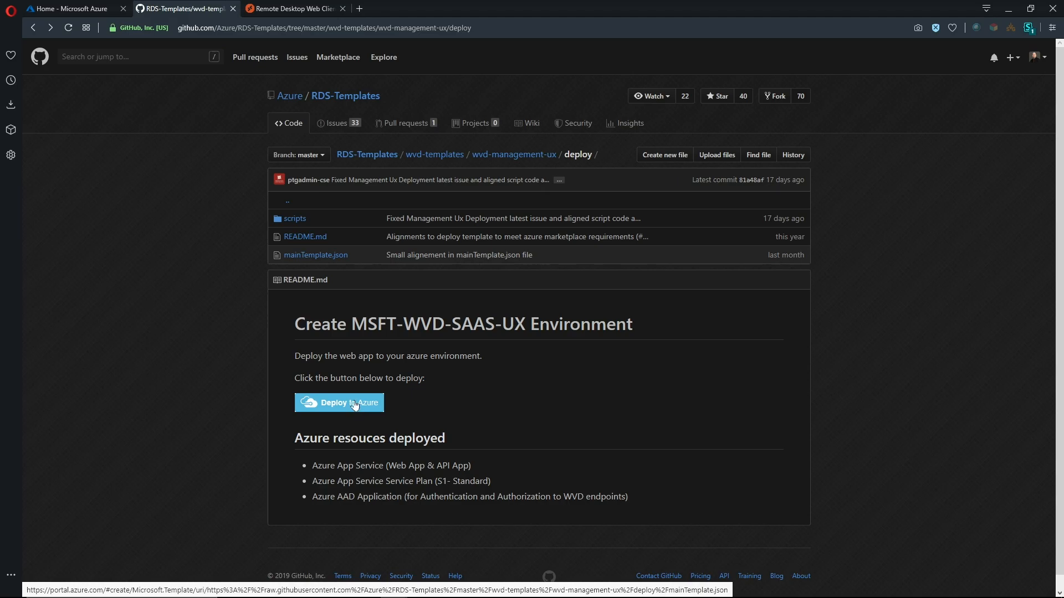
- Deploy the management UX to Azure into resource group WVD as application wvdwebux and purchase
left_click(340, 402)
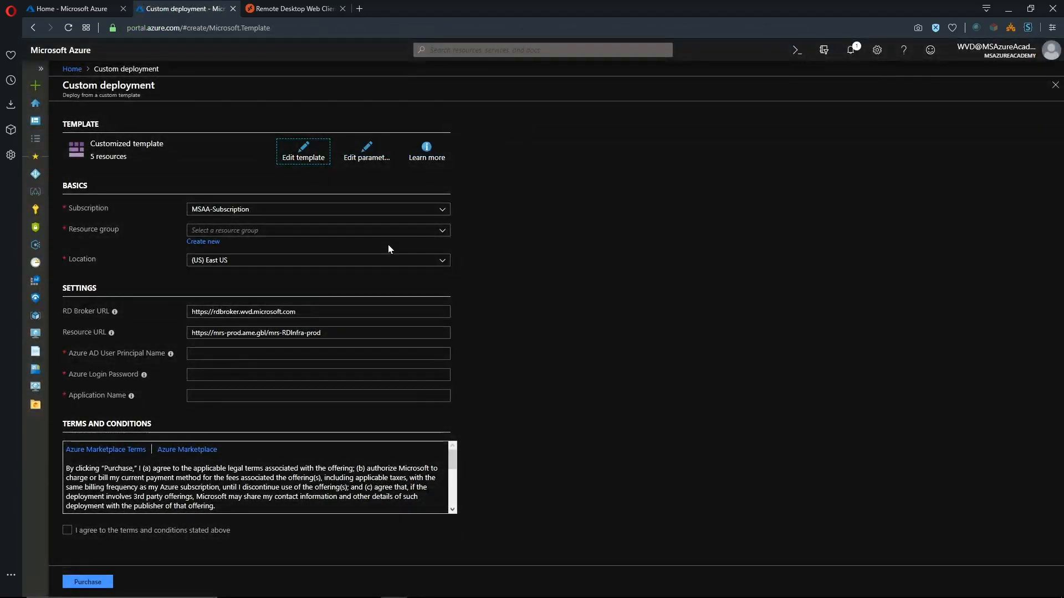
left_click(318, 230)
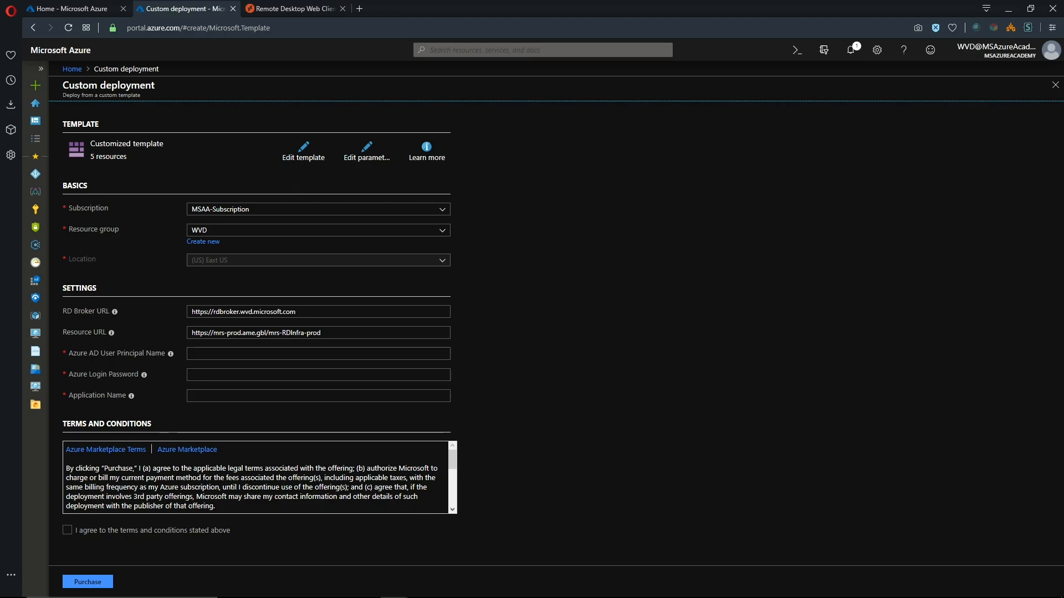
mouse_move(171, 355)
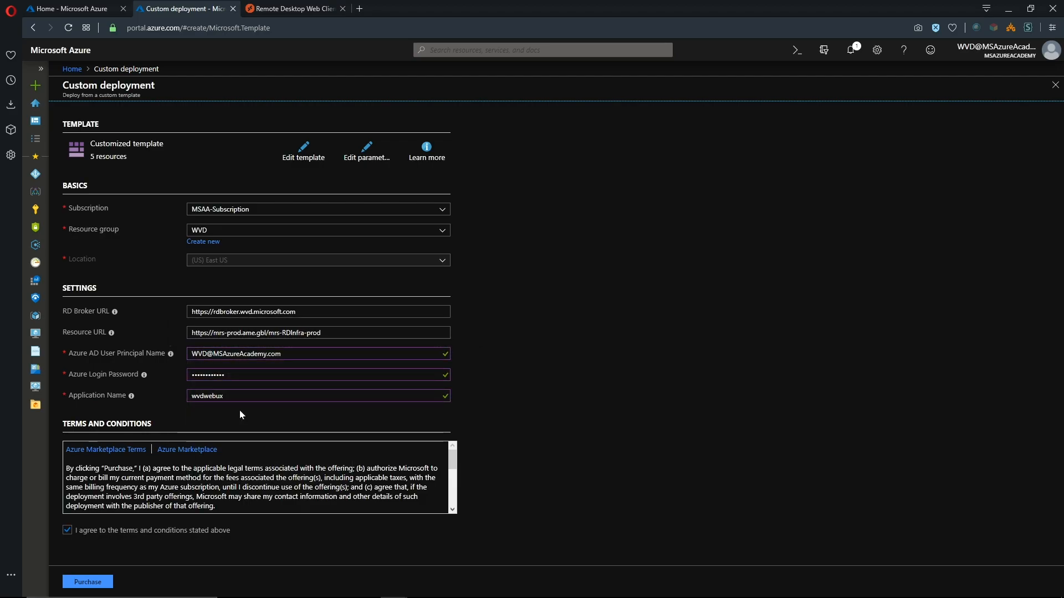
mouse_move(239, 413)
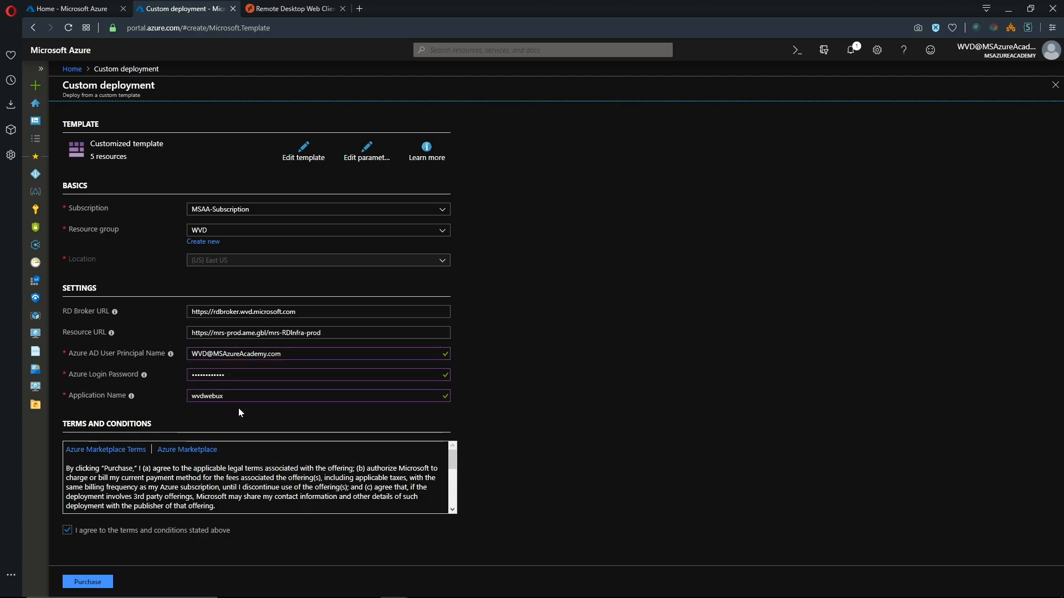
left_click(87, 582)
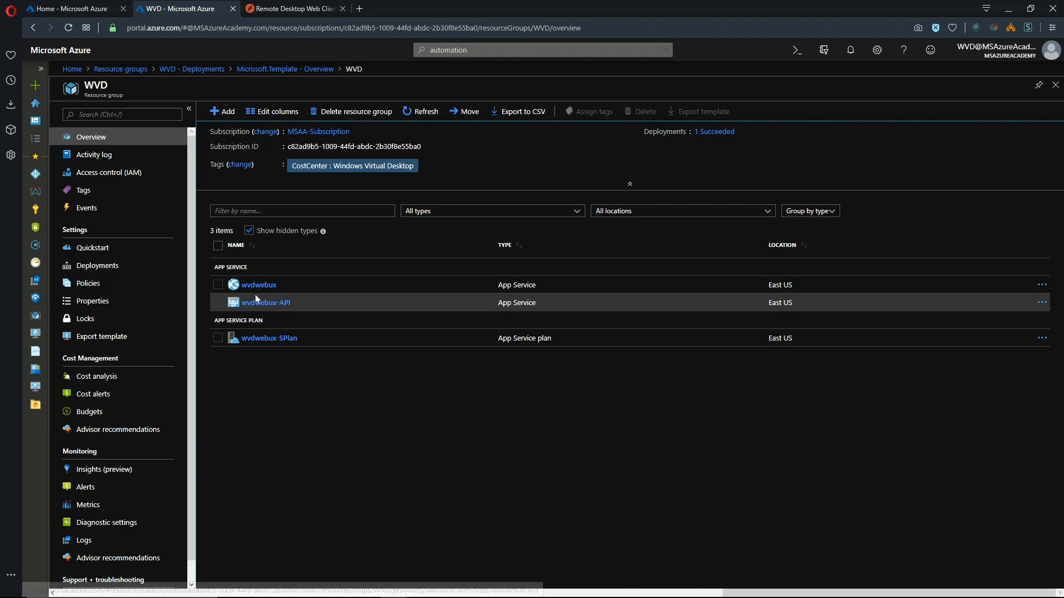
- View the wvdwebux app service, then go to Azure Active Directory's enterprise applications
left_click(259, 285)
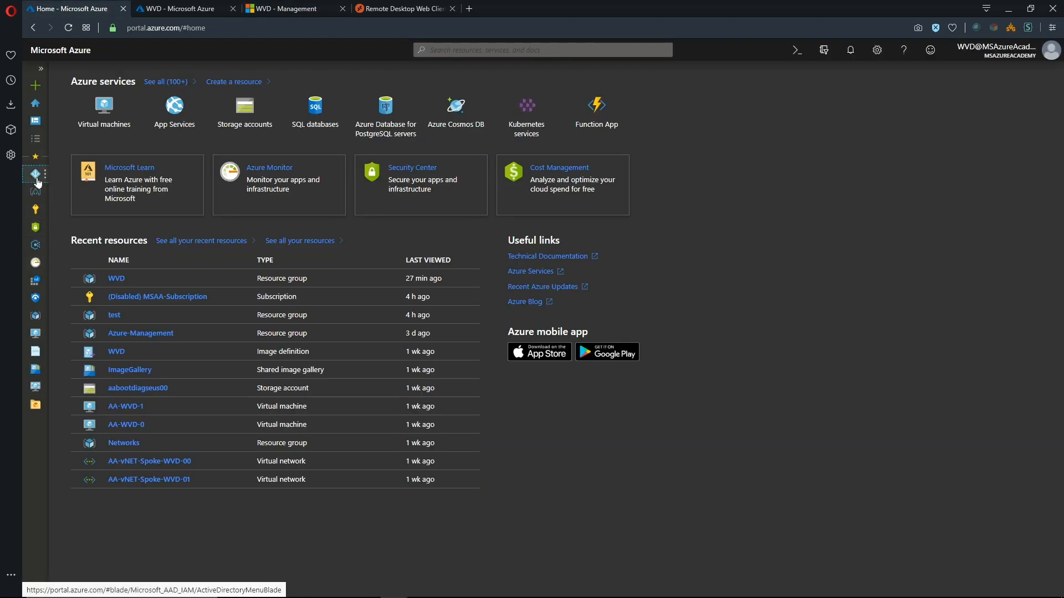
left_click(35, 175)
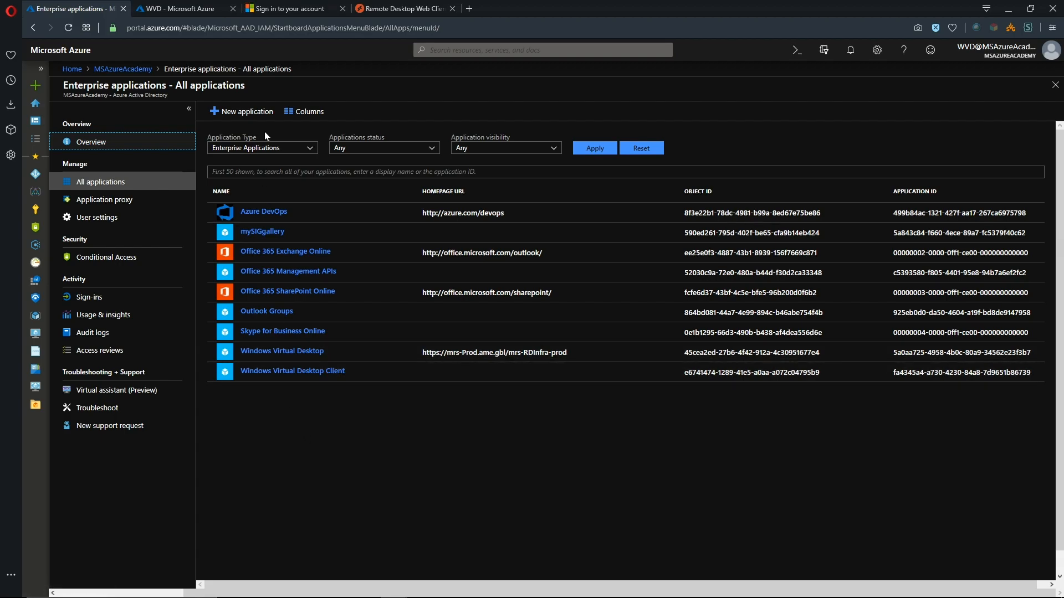
- Sign in to the management web app with the WVD admin account and accept its permissions
left_click(284, 8)
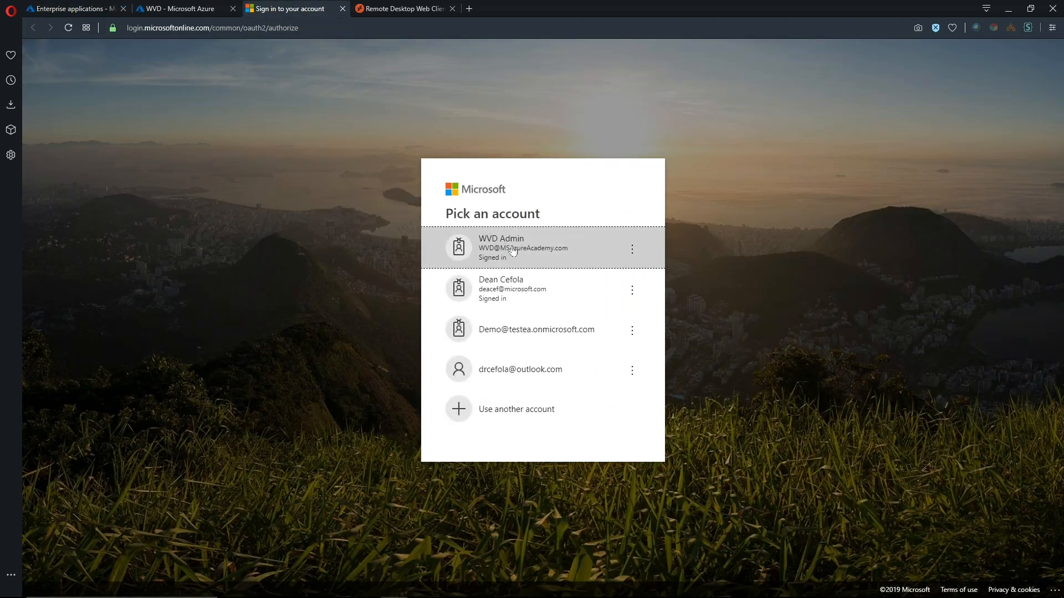
left_click(505, 247)
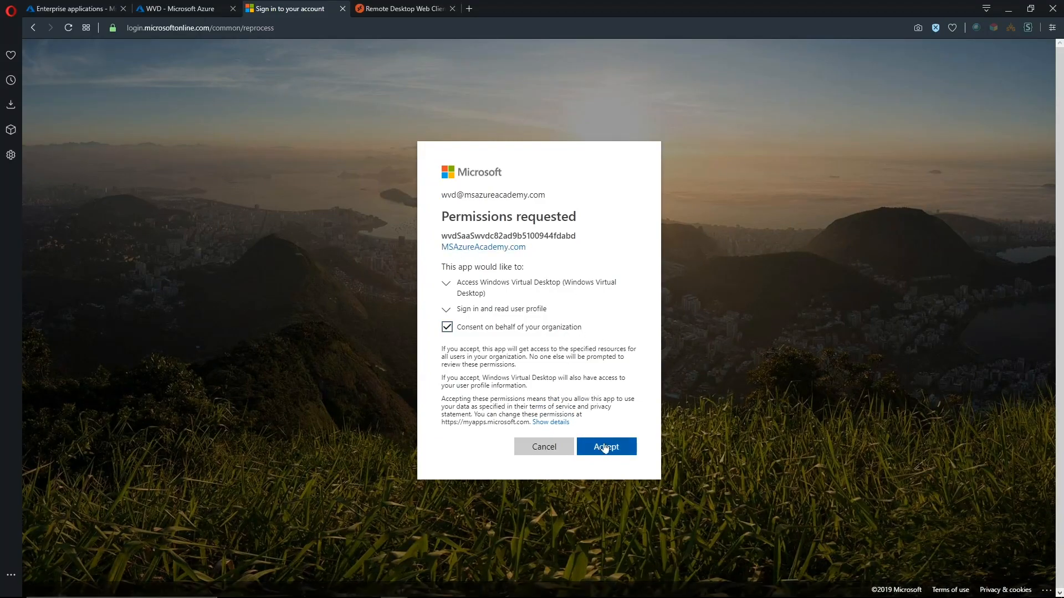
left_click(605, 446)
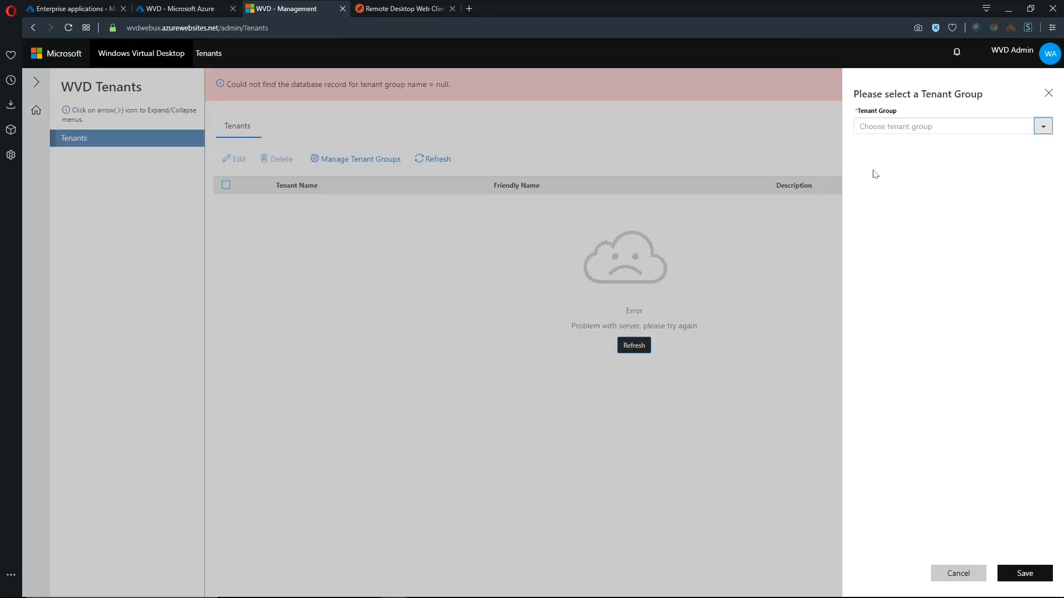
- Choose Default Tenant Group and save, listing AA-Tenant and ZZ-Tenant
left_click(1042, 126)
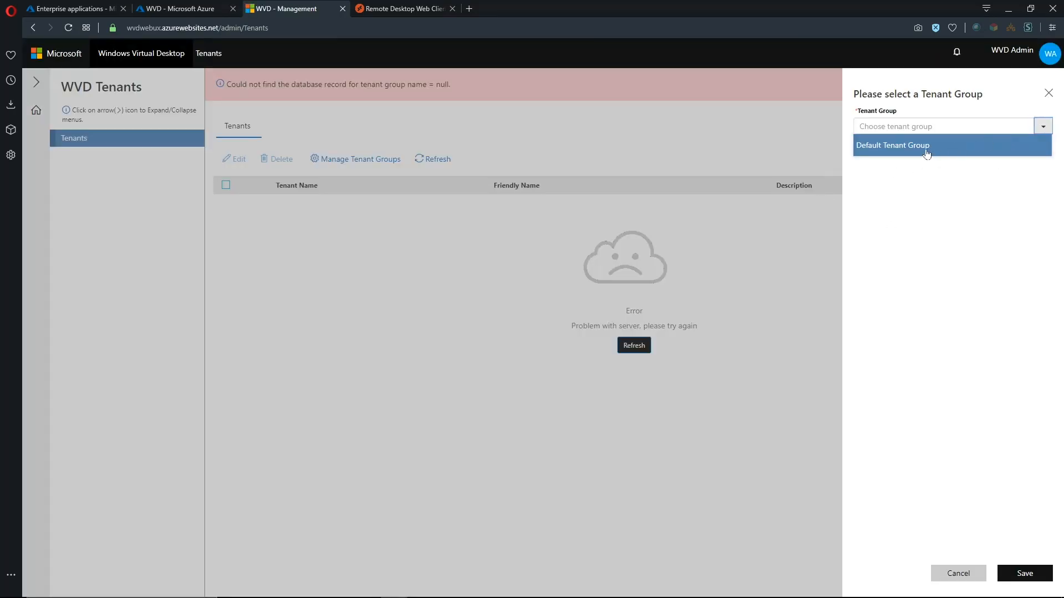
left_click(893, 144)
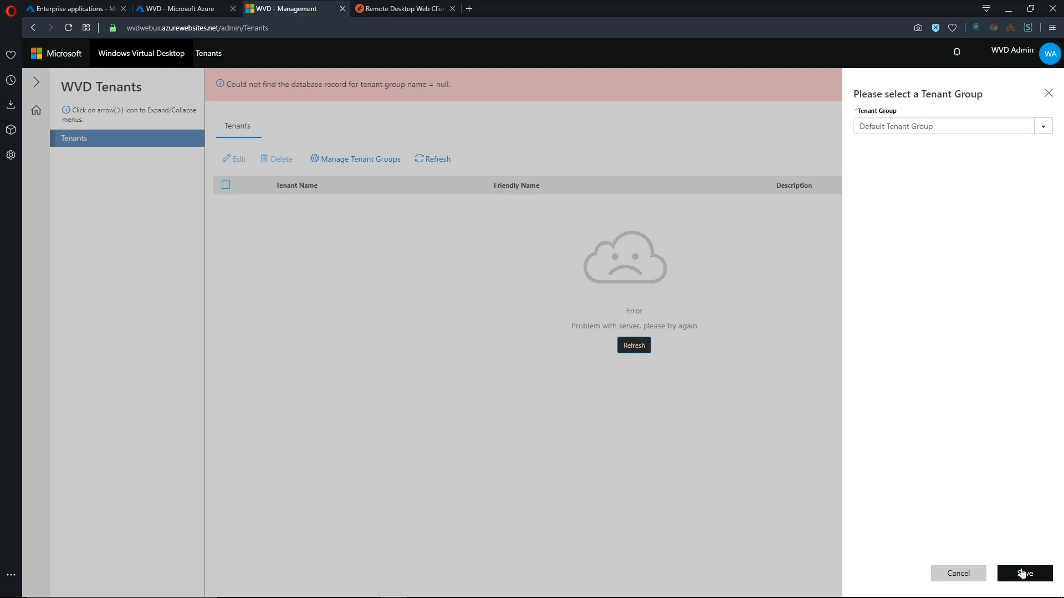
left_click(1024, 573)
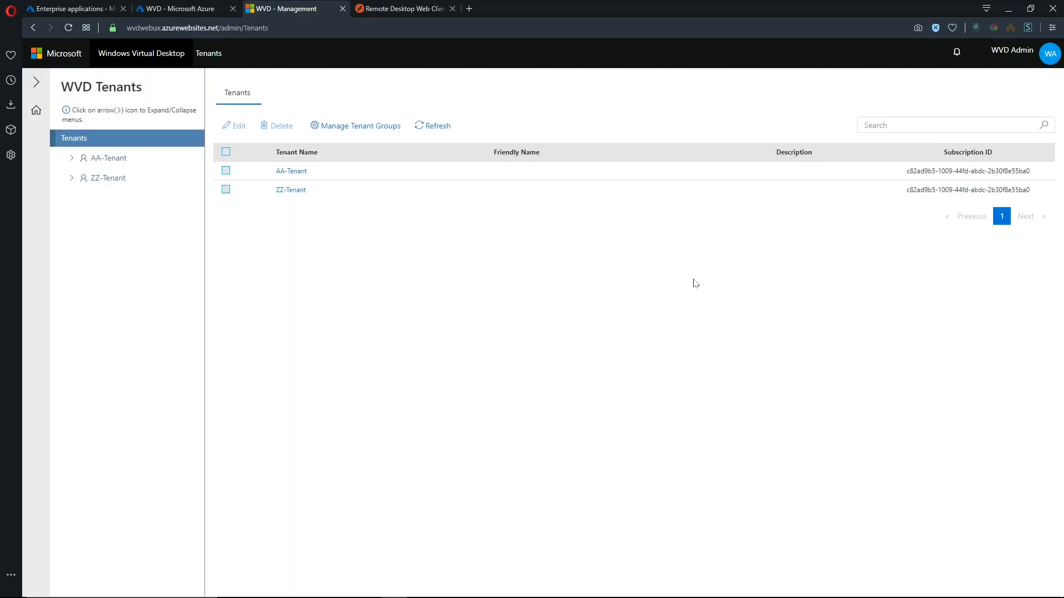
- Confirm the new wvdSaaS management app appears among Azure enterprise applications and view its overview
left_click(71, 8)
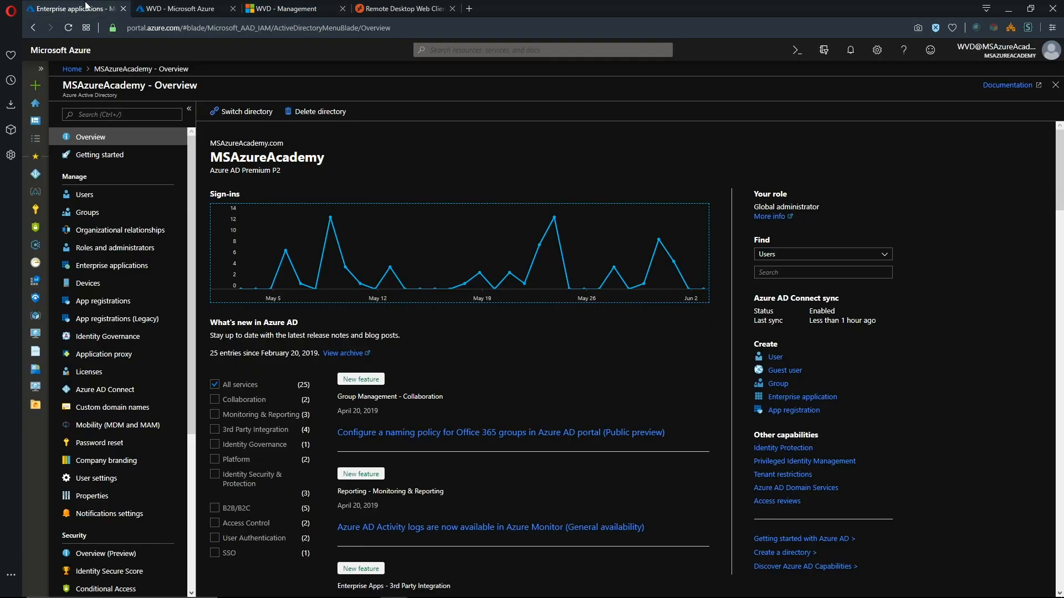
left_click(112, 265)
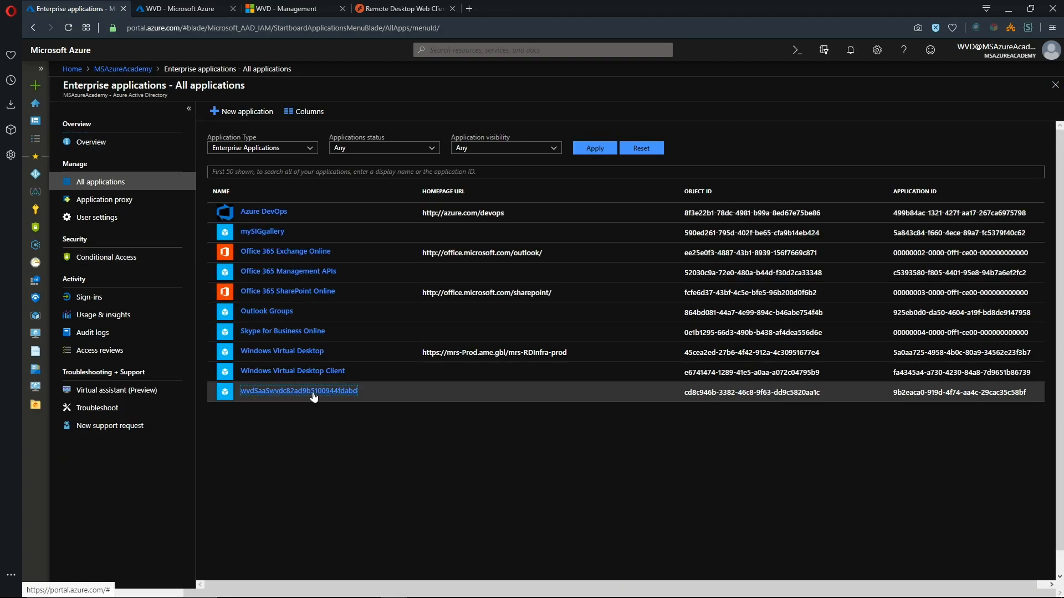
left_click(298, 391)
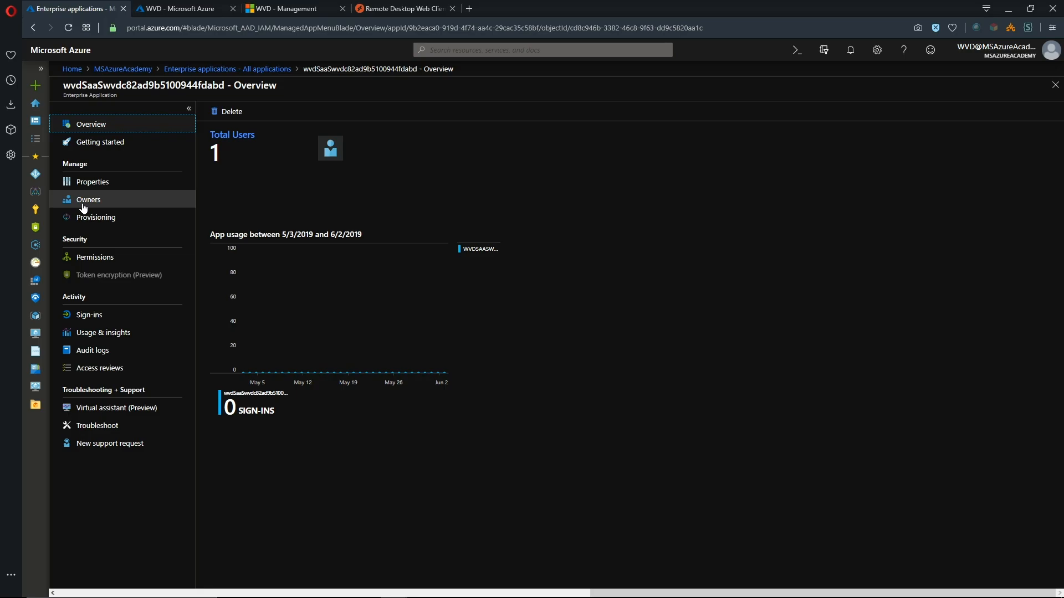
left_click(94, 257)
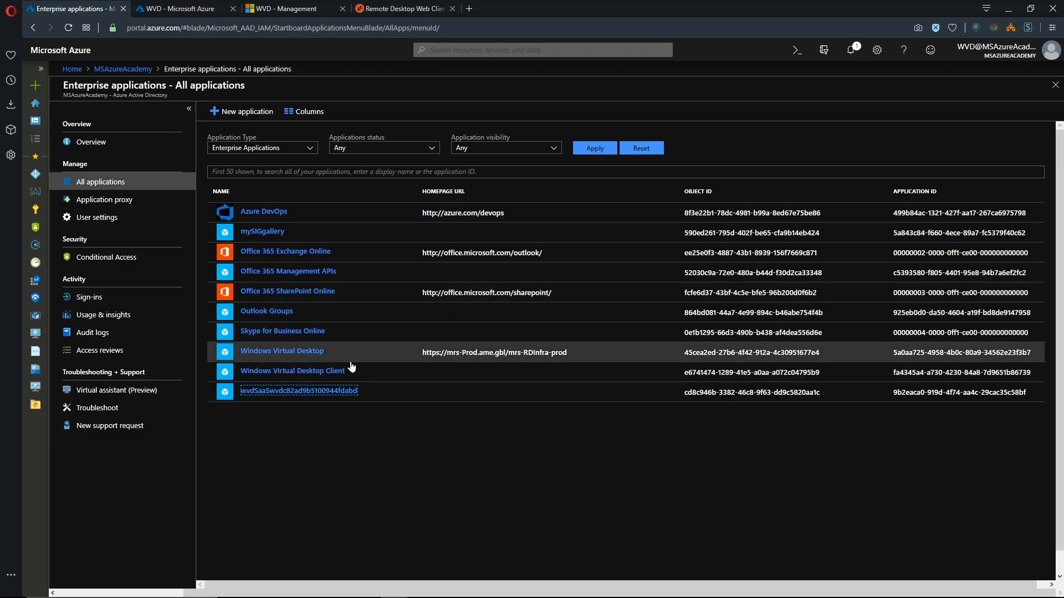
mouse_move(297, 358)
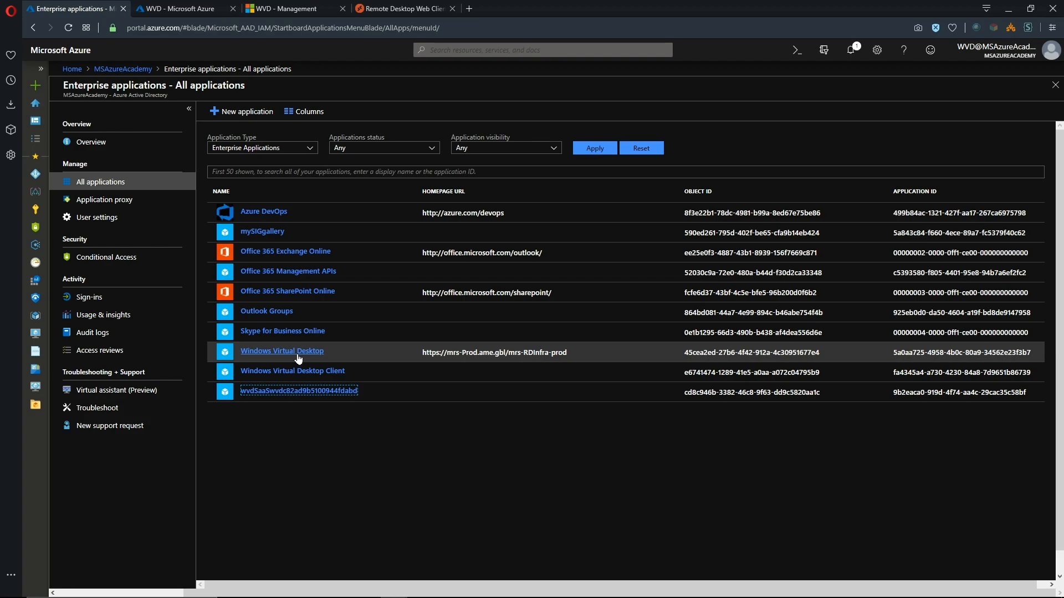
- Update ZZ-HostPool in ZZ-Tenant with the description Test Pool
left_click(284, 7)
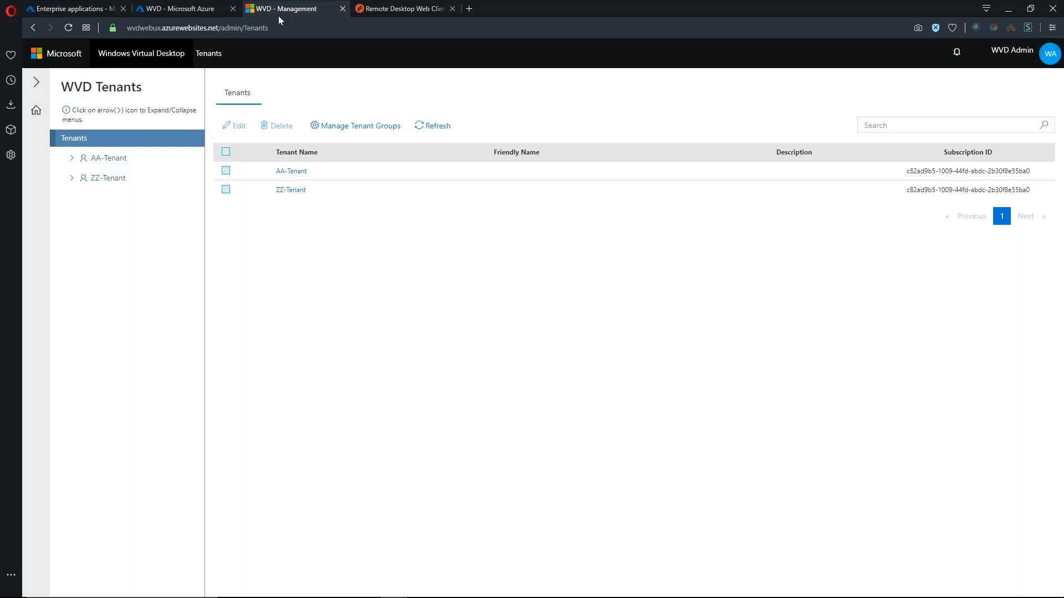
mouse_move(273, 234)
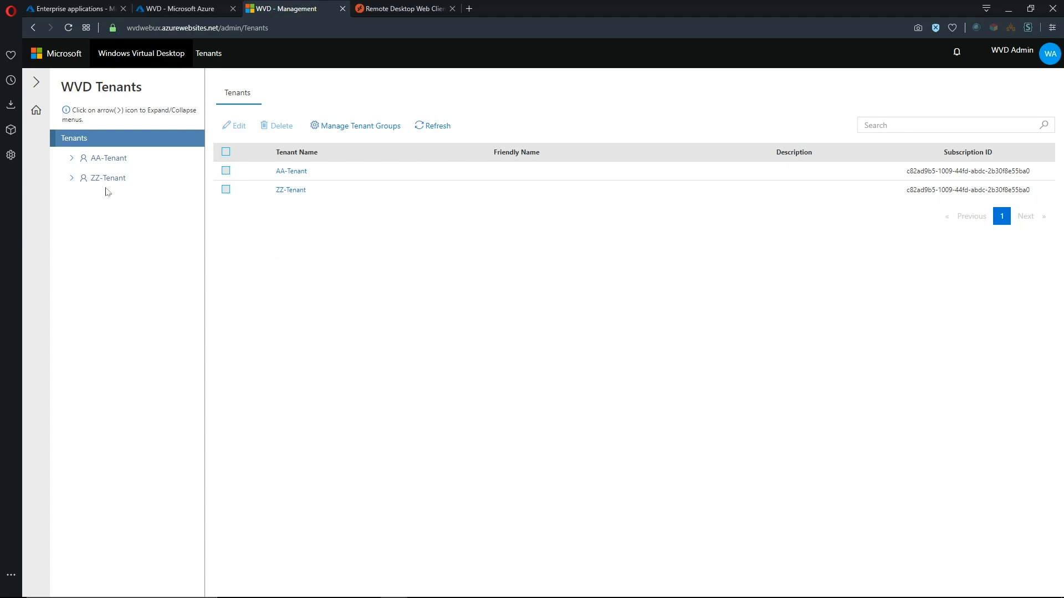
left_click(290, 189)
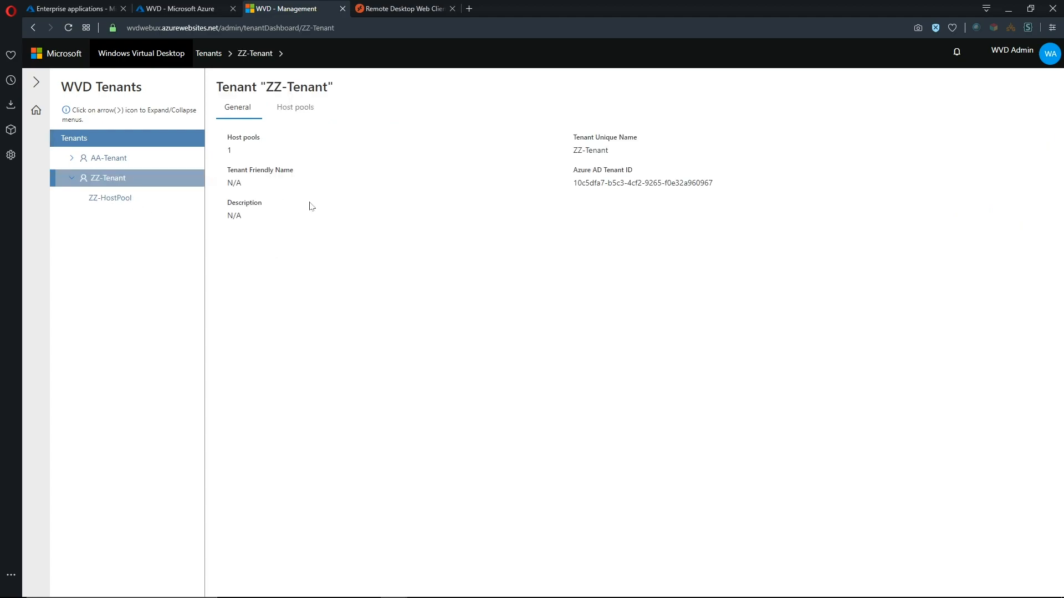
left_click(295, 107)
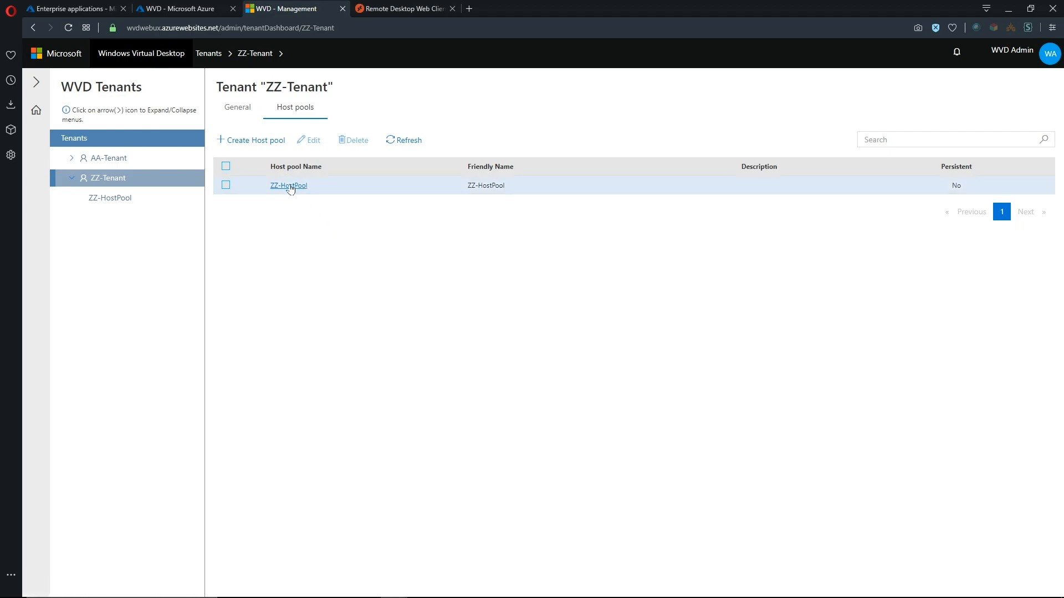
left_click(309, 141)
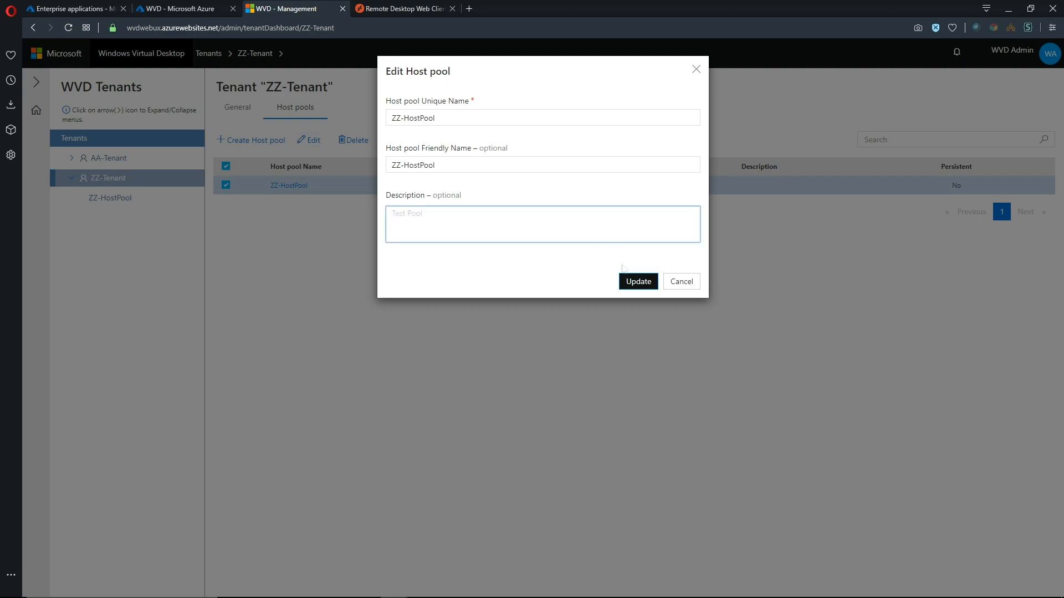
left_click(637, 281)
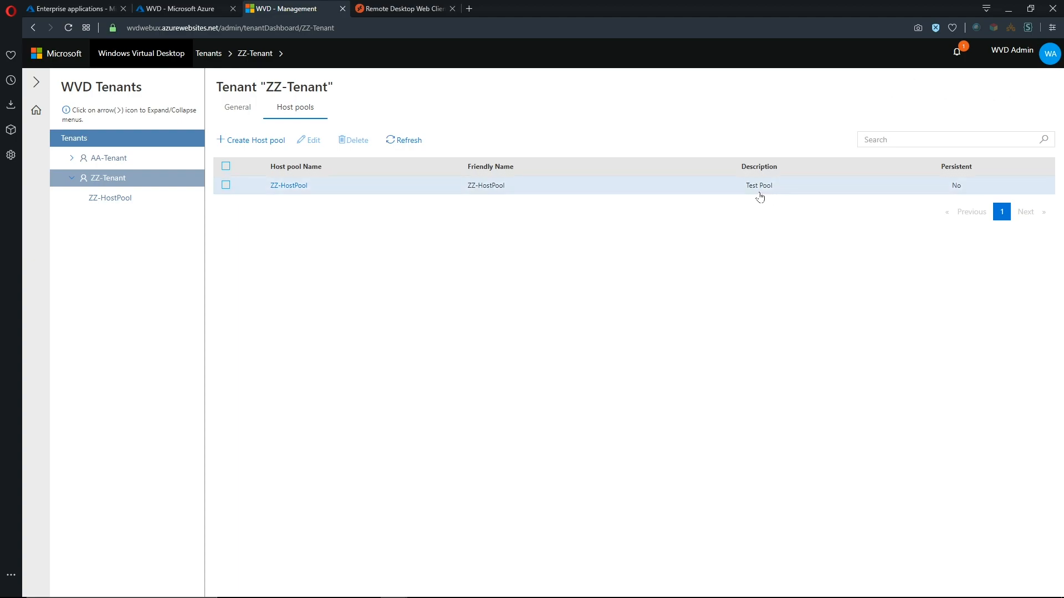
- View ZZ-HostPool's hosts and its app groups, showing Desktop Application Group
left_click(288, 185)
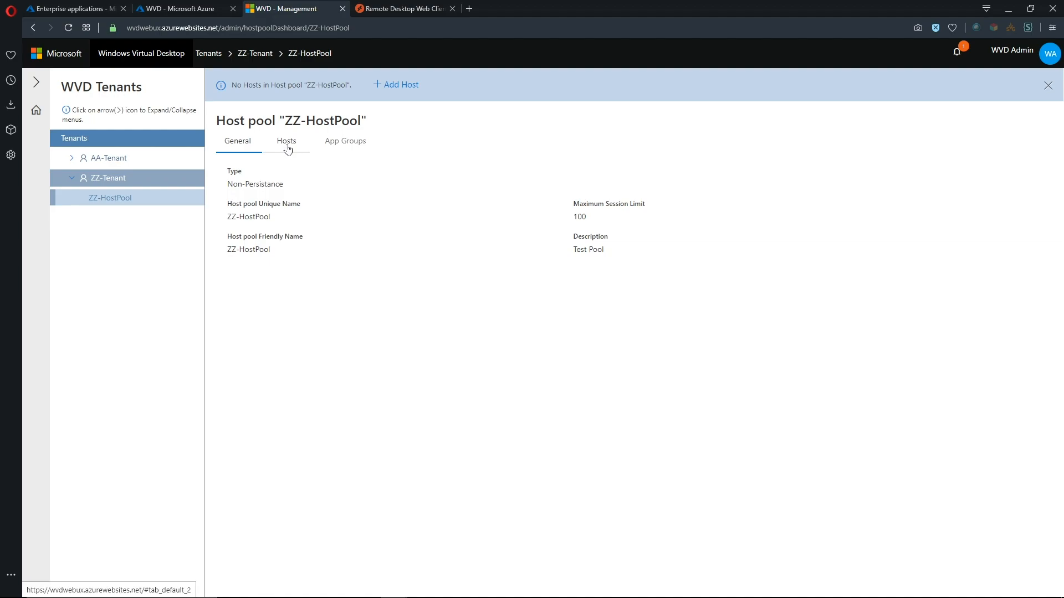
mouse_move(286, 150)
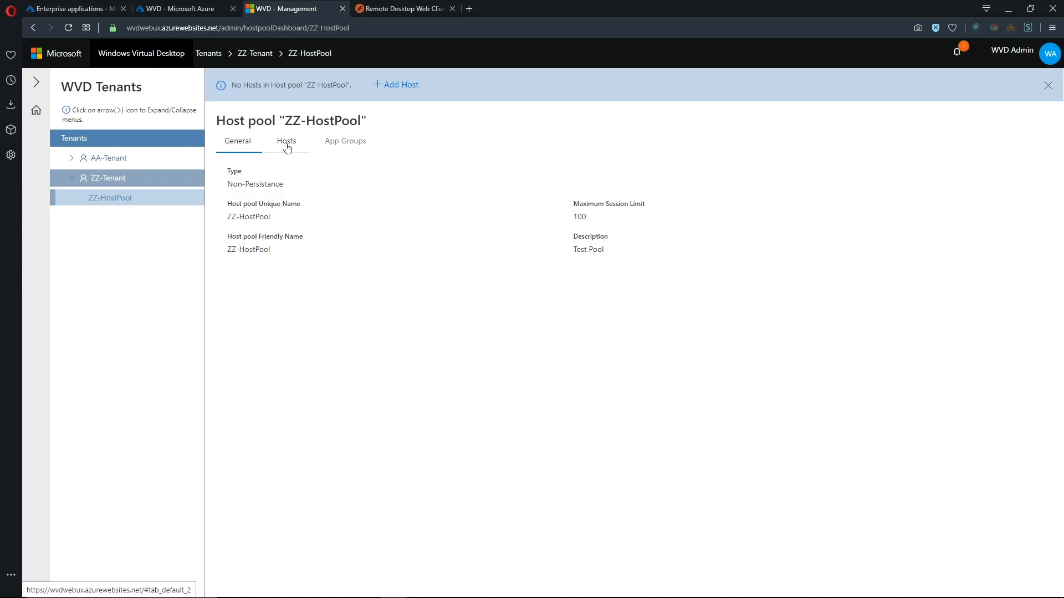
left_click(285, 140)
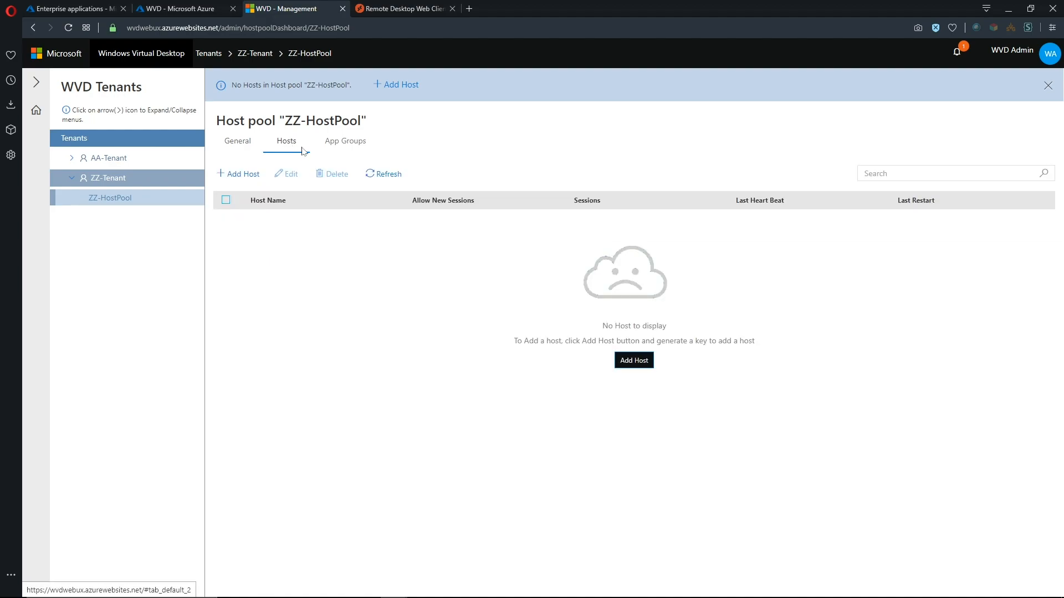
left_click(345, 141)
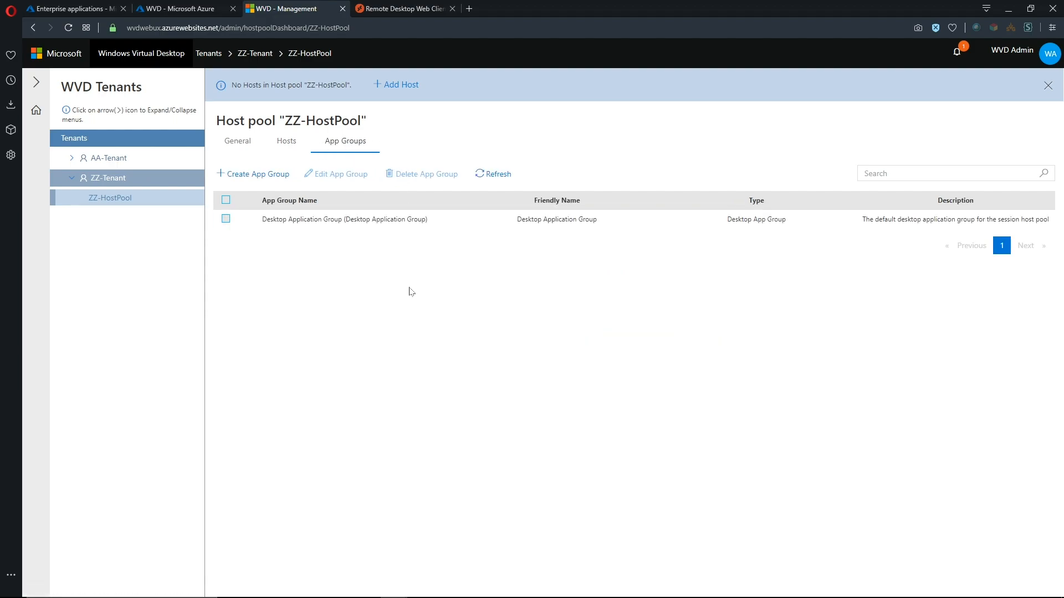
mouse_move(361, 278)
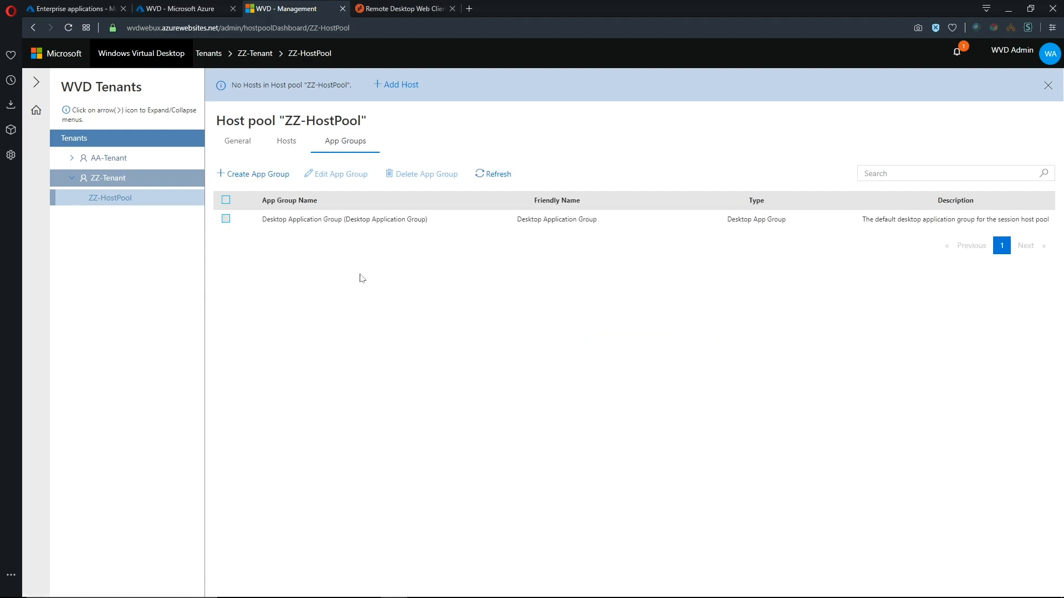
mouse_move(301, 232)
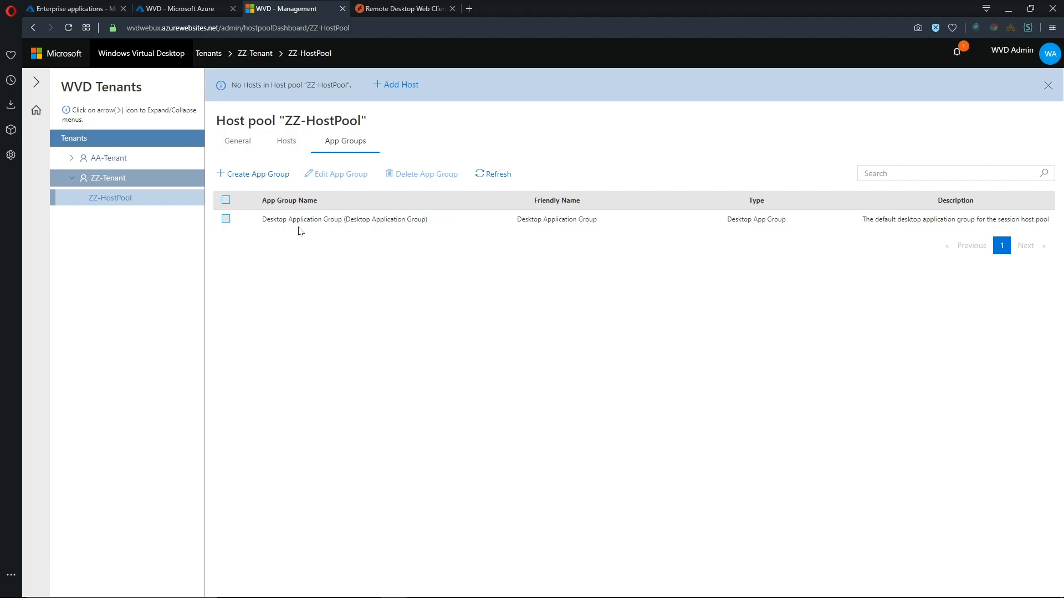
mouse_move(99, 157)
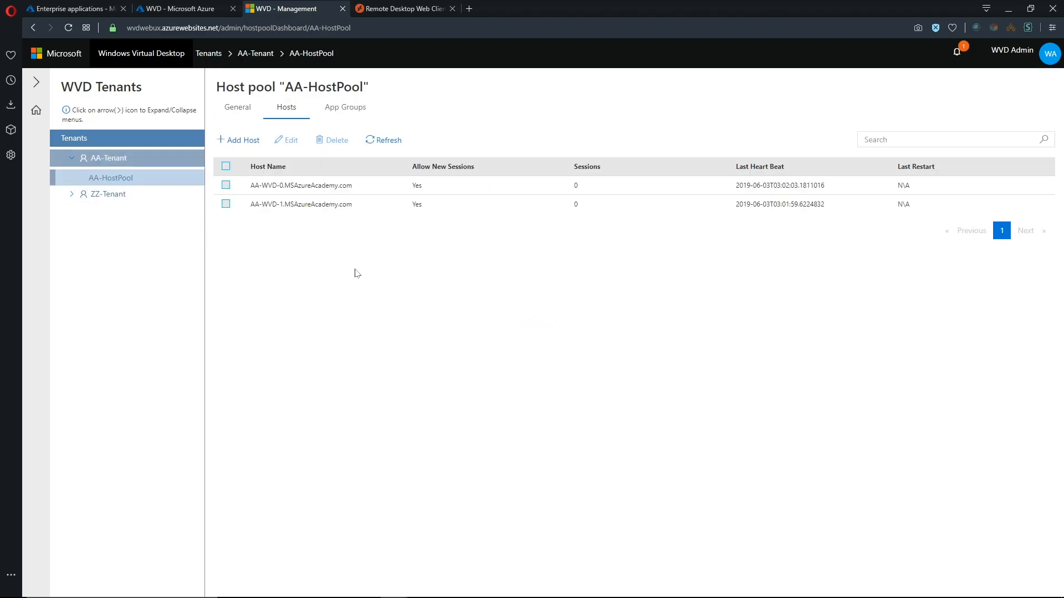
- Set Allow New Sessions to No on host AA-WVD-1 in AA-HostPool and update
left_click(226, 204)
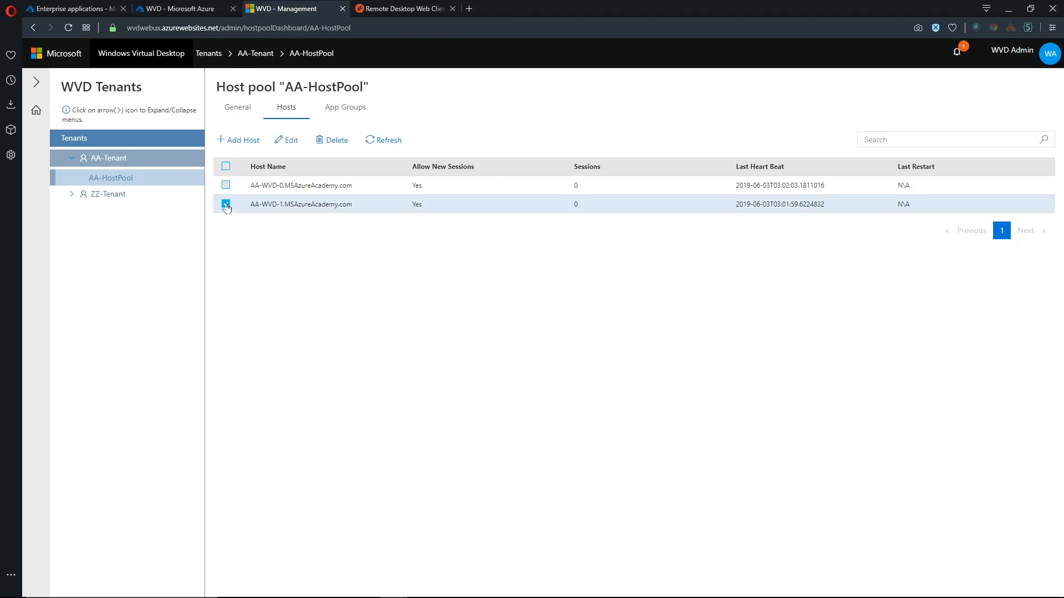
left_click(285, 141)
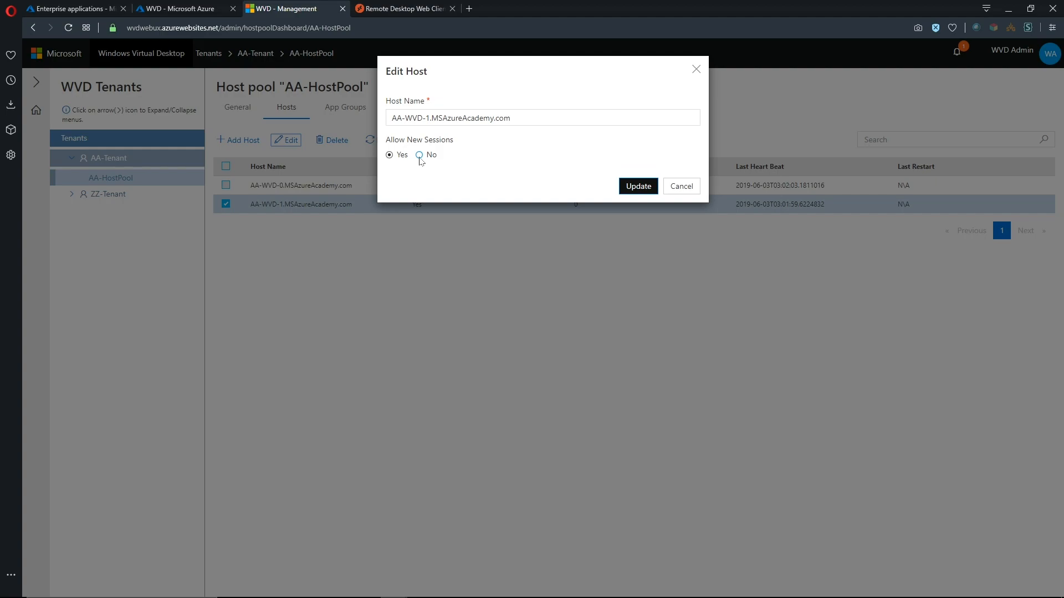
mouse_move(421, 160)
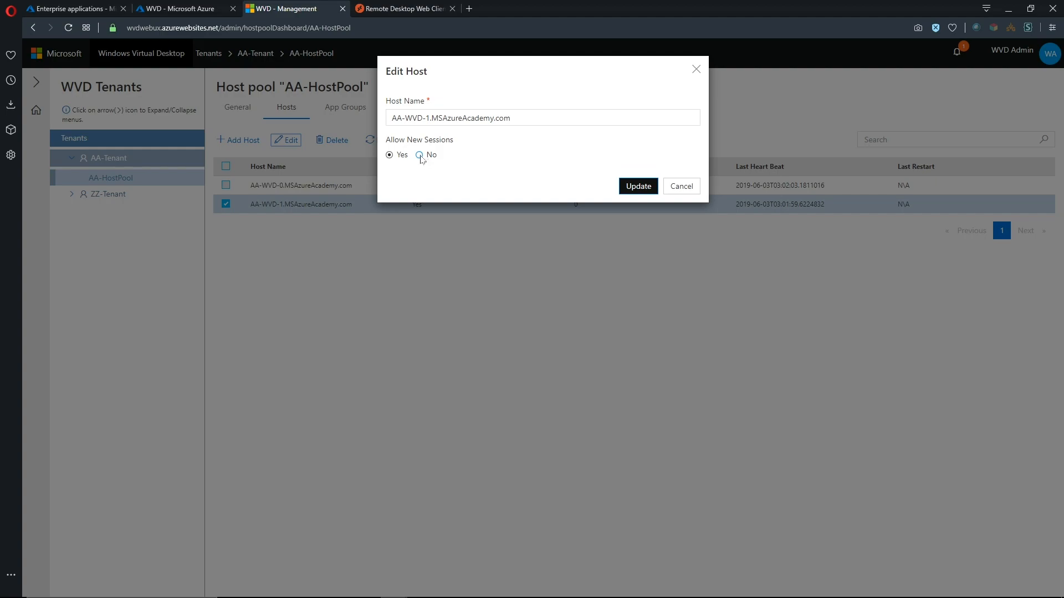
left_click(418, 155)
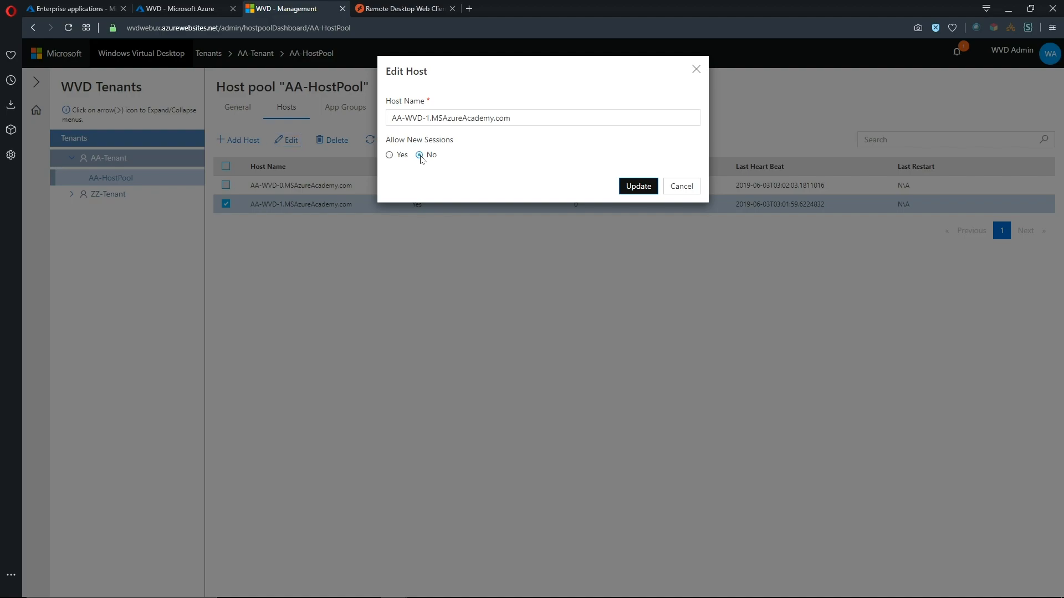
left_click(637, 186)
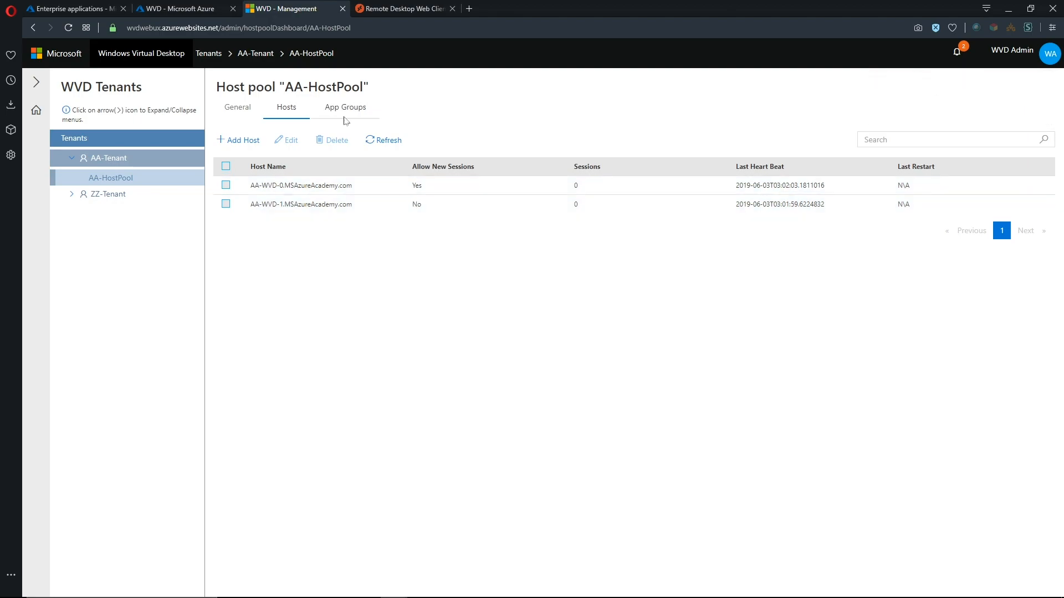
- Select AA-RemoteApps in AA-HostPool's app groups to list Paint, PowerPoint and Word
left_click(345, 107)
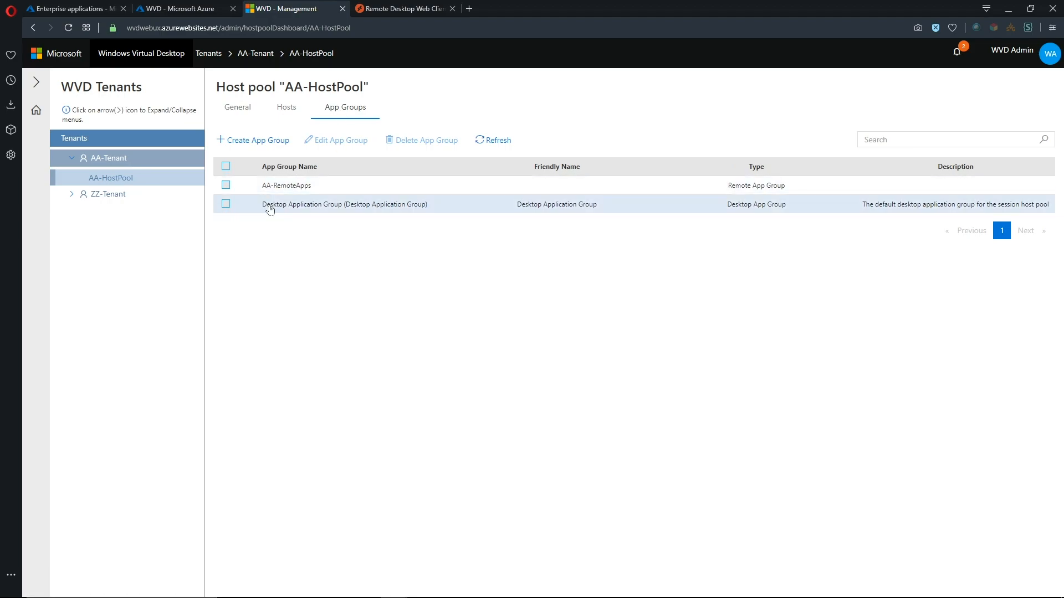
mouse_move(401, 214)
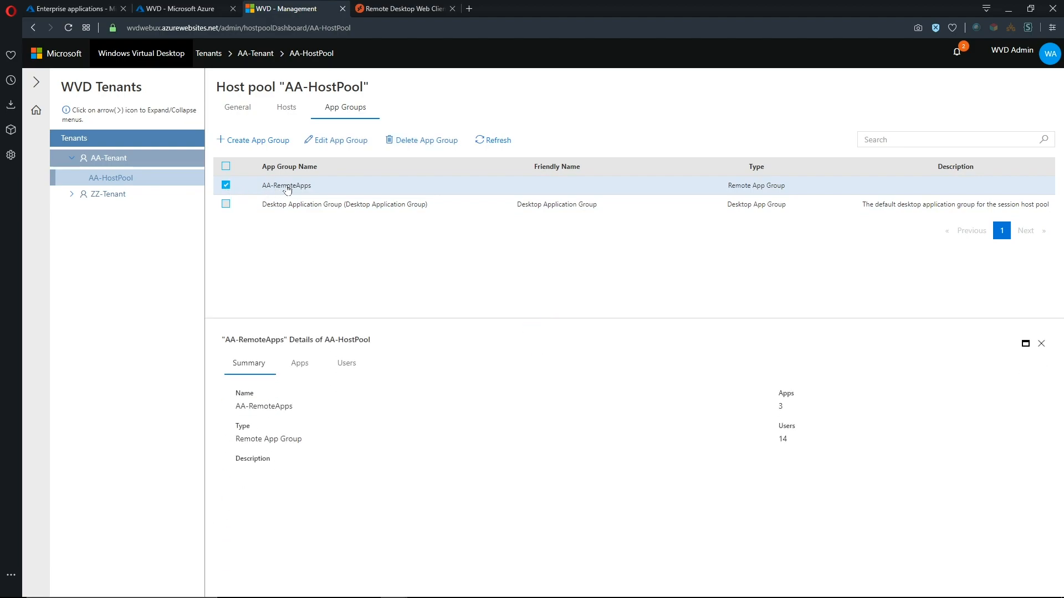
left_click(300, 364)
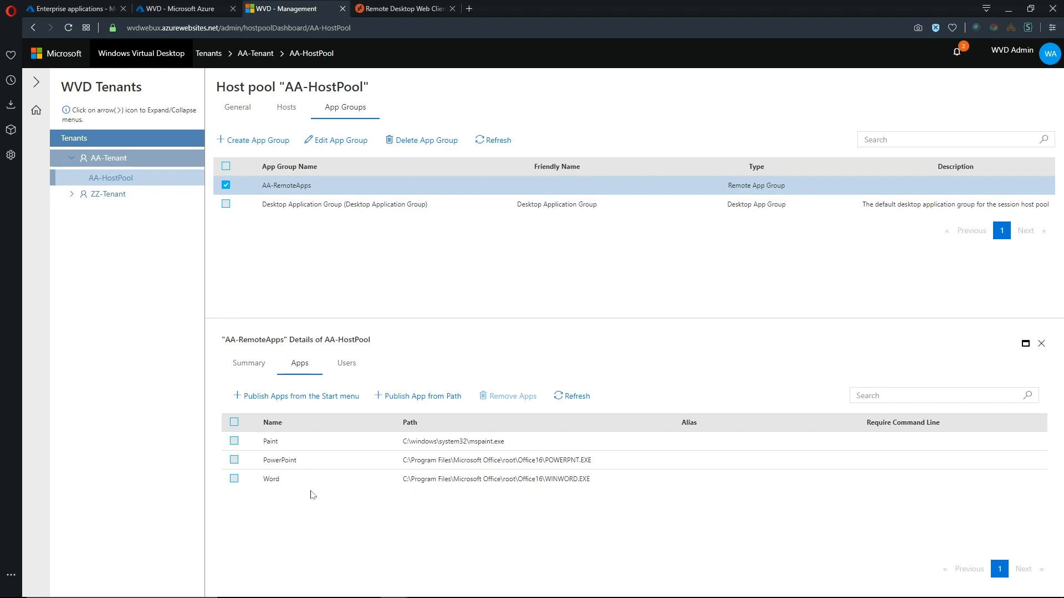
mouse_move(363, 442)
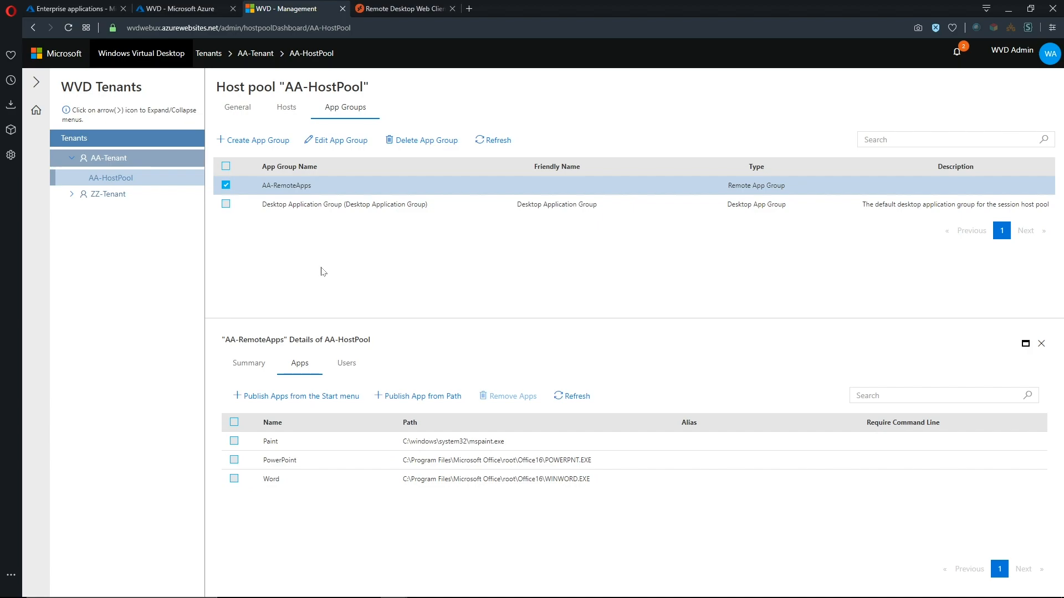
mouse_move(309, 403)
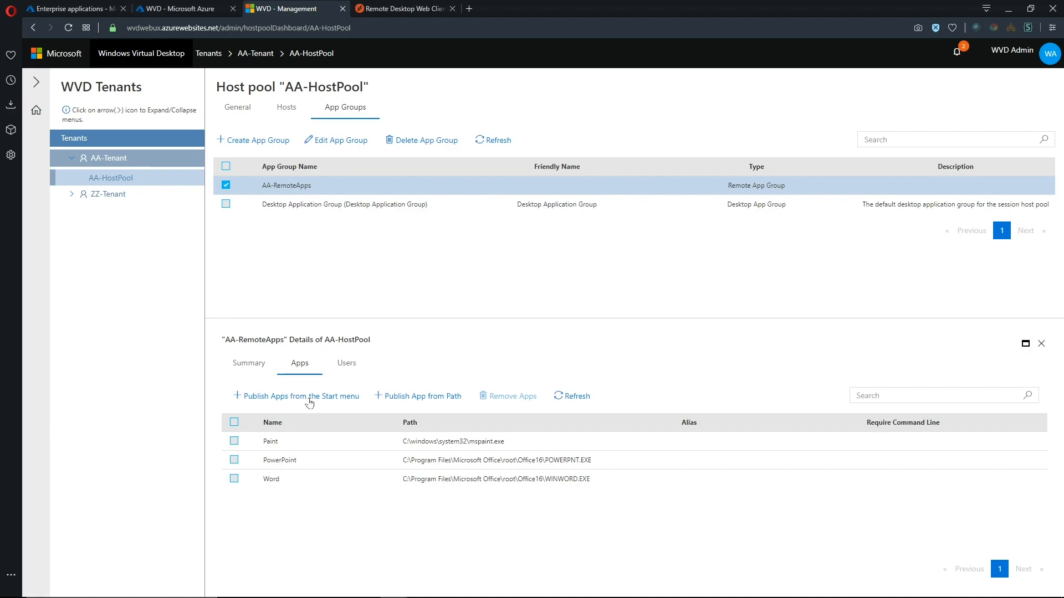
- Publish Publisher and Visio from the Start menu apps to AA-RemoteApps
left_click(296, 396)
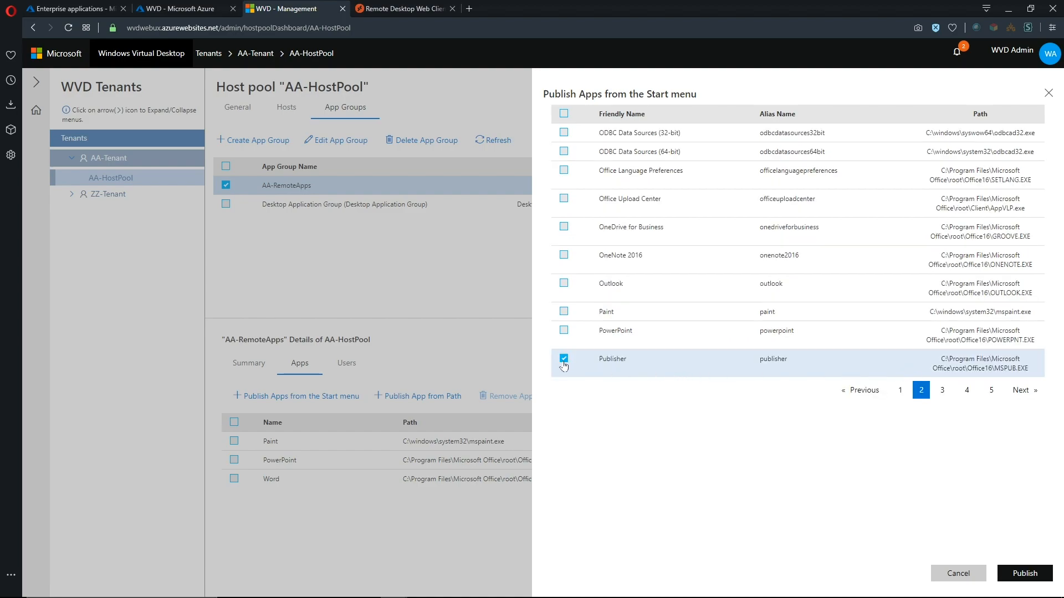
left_click(968, 389)
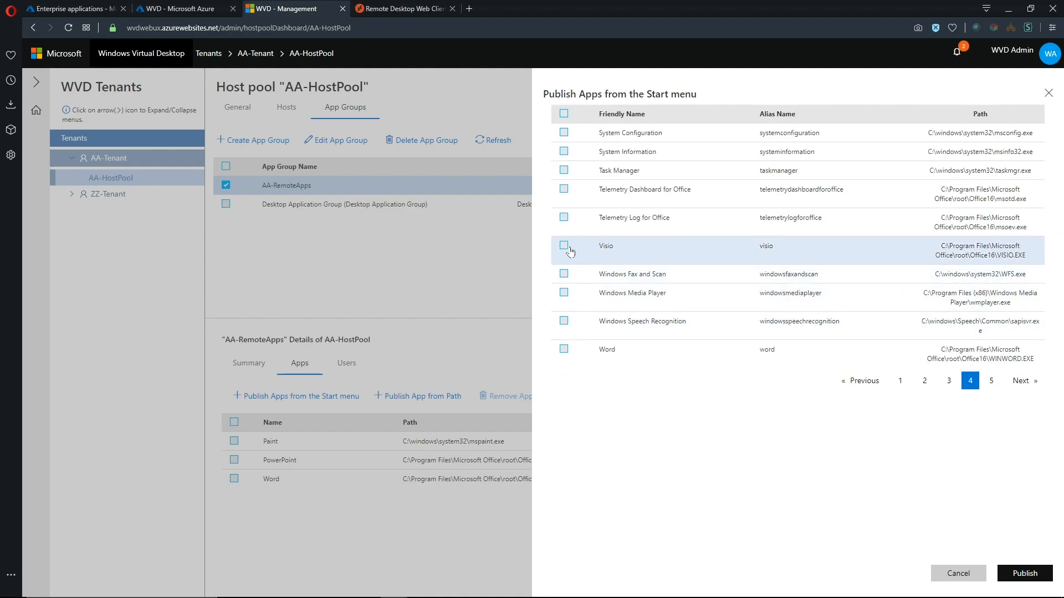
left_click(564, 246)
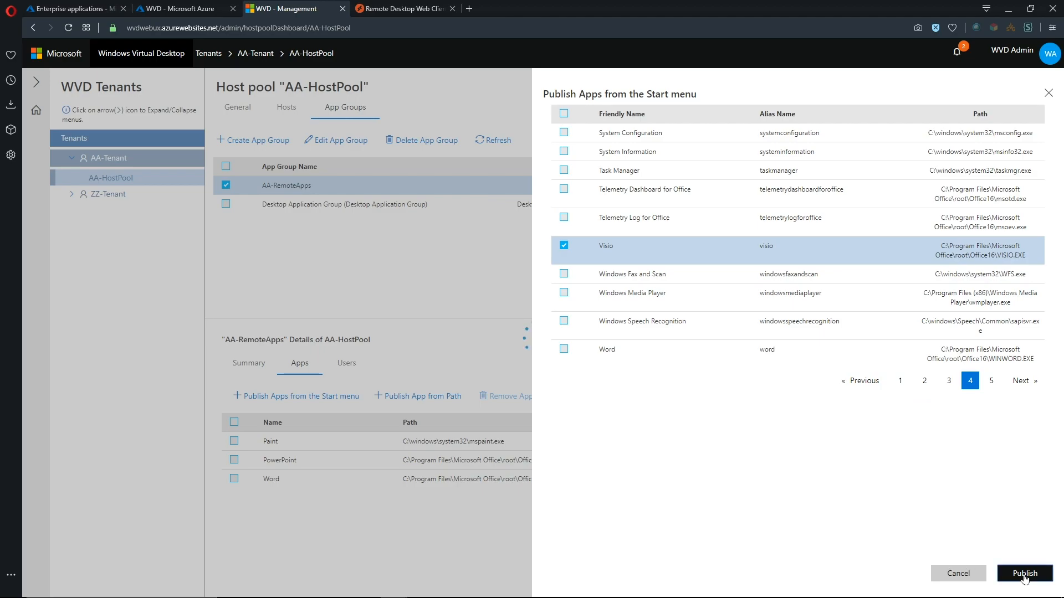
left_click(1024, 572)
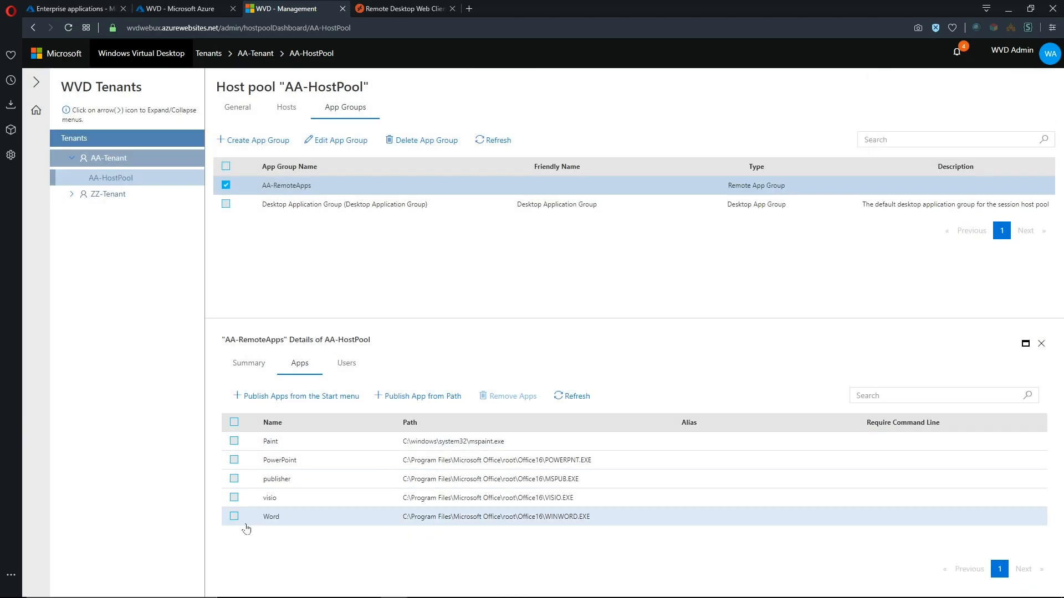
- Remove PowerPoint from AA-RemoteApps, leaving Paint, Publisher, Visio and Word
left_click(233, 459)
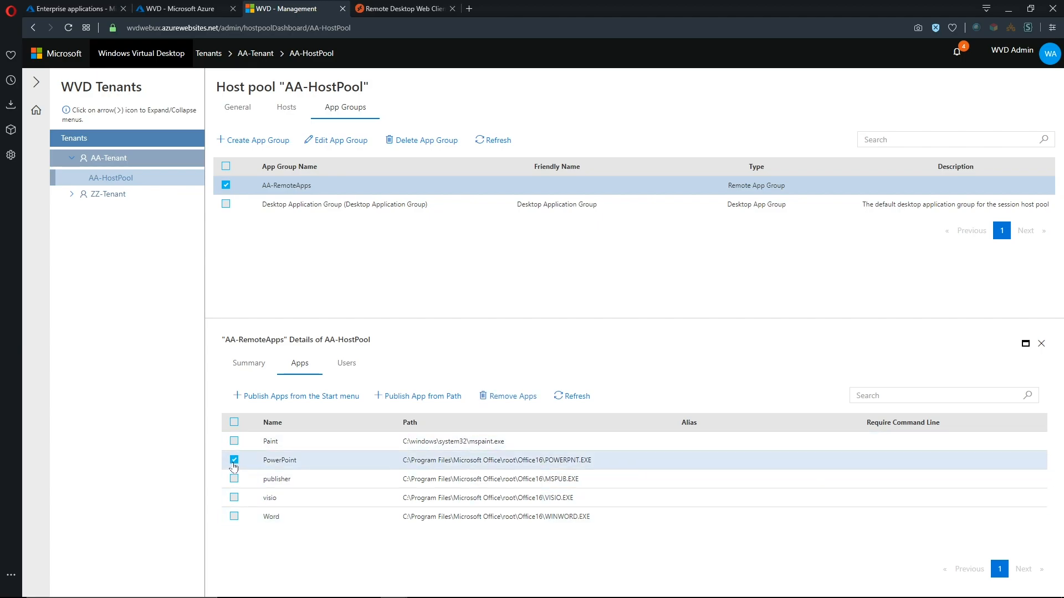
left_click(506, 396)
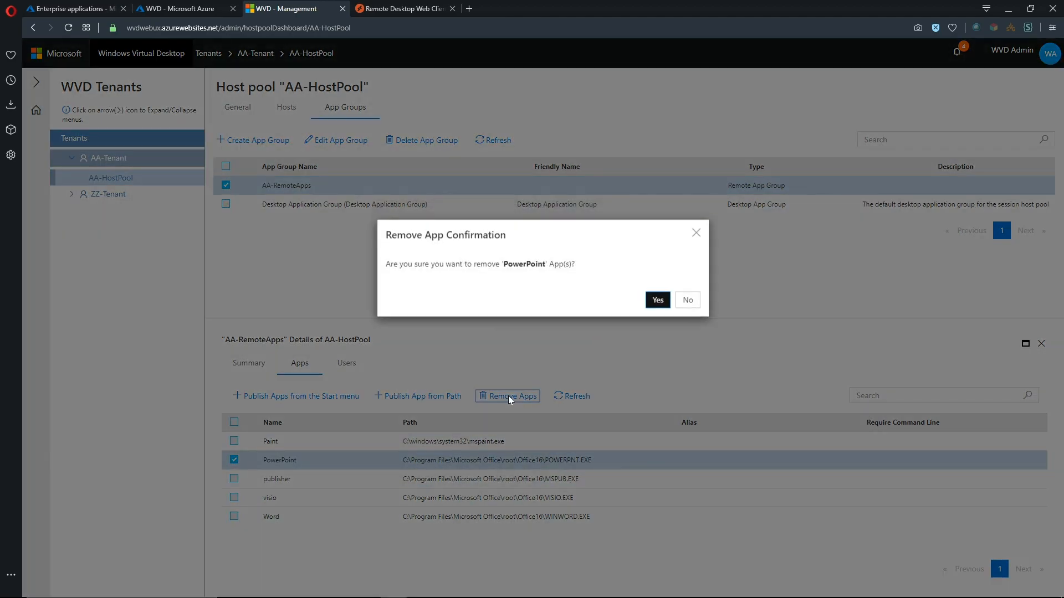
left_click(656, 300)
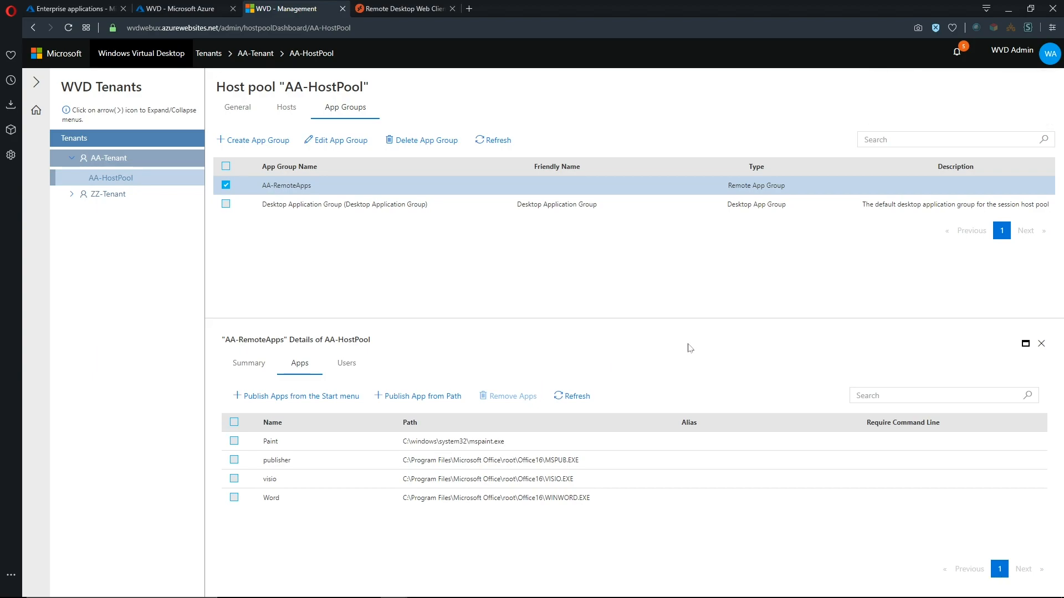
mouse_move(424, 378)
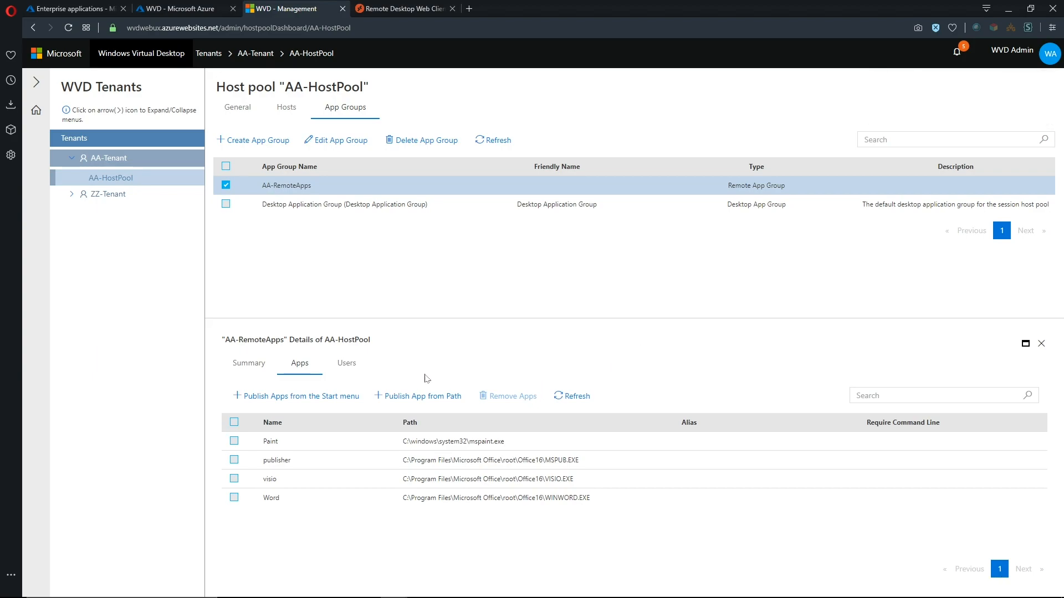
- Publish dfrgui by path c:\windows\system32\dfrgui.exe to AA-RemoteApps
left_click(417, 395)
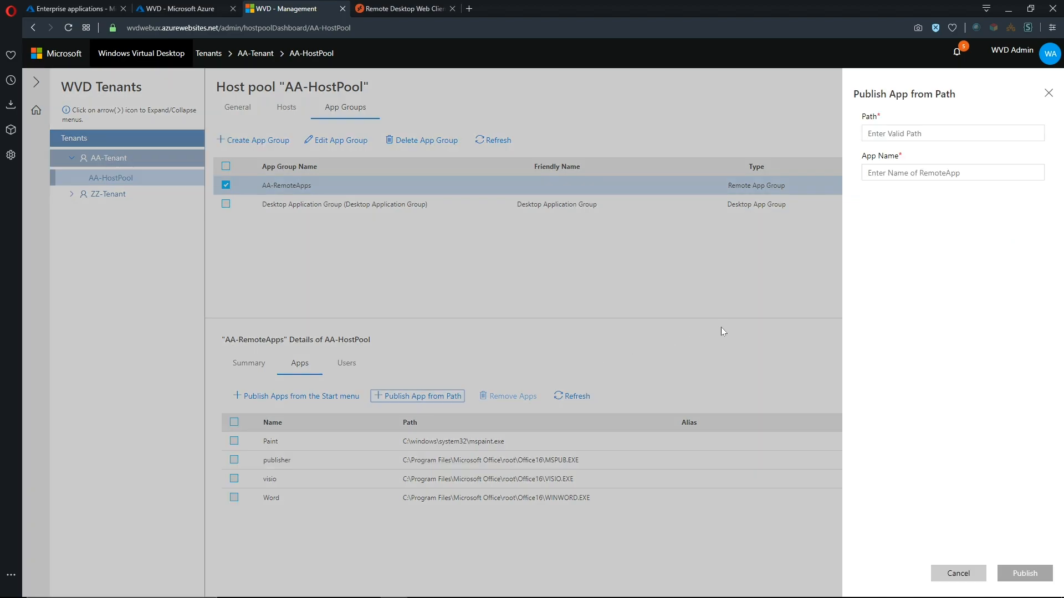
left_click(952, 133)
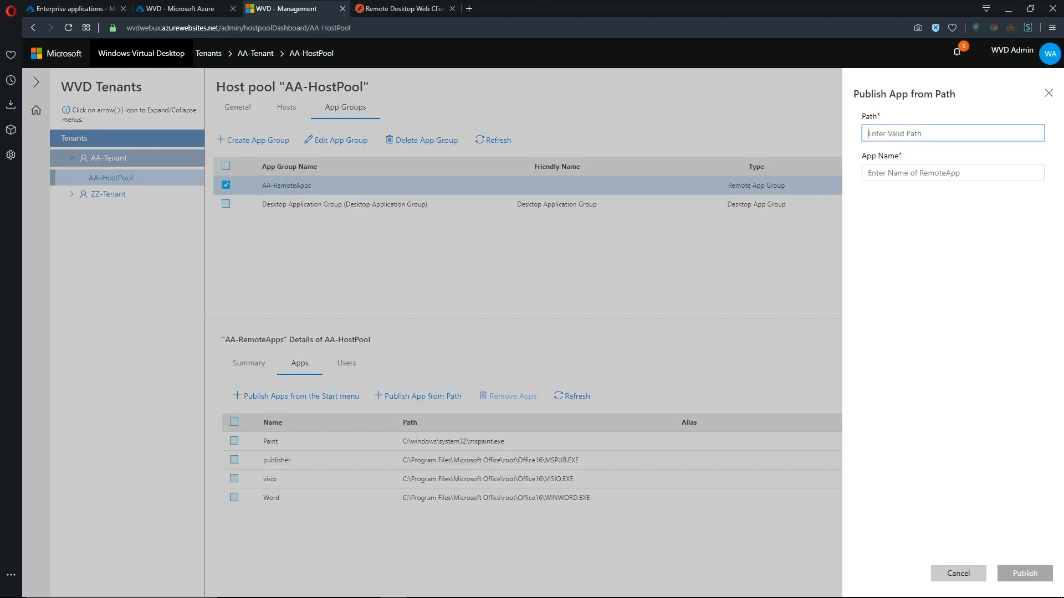
type("c:\\windows\\system32\\dfrgui.exe")
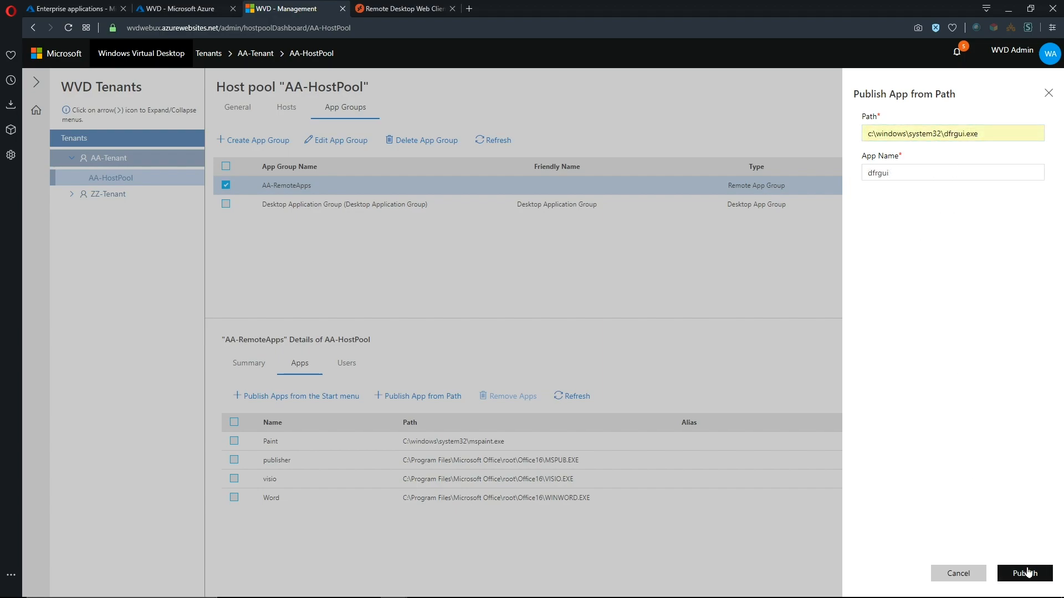
left_click(1024, 573)
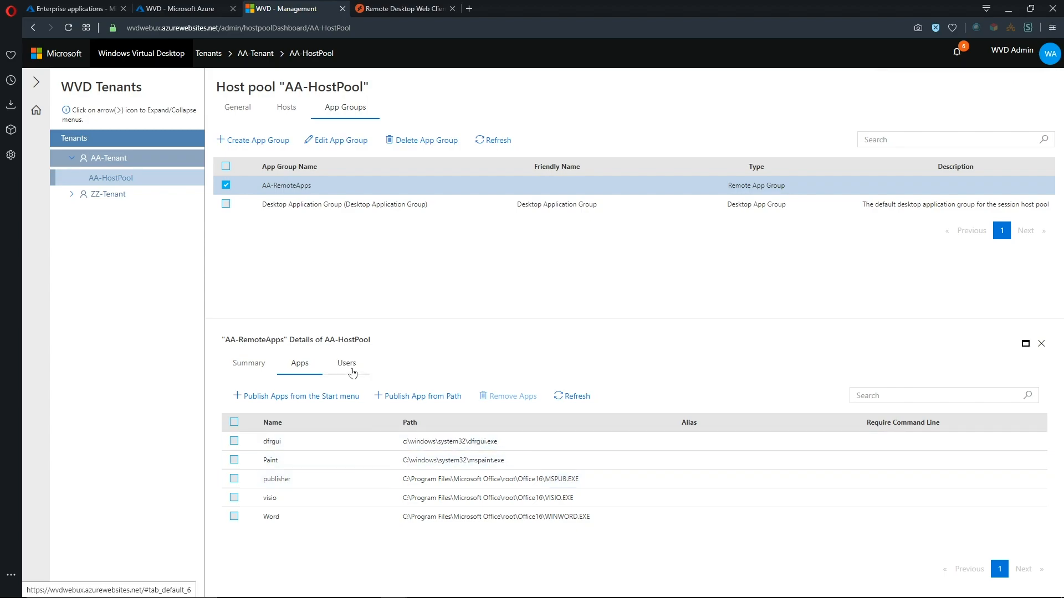
- Remove AdamWarlock, Batman and BlackWidow from the AA-RemoteApps users list
left_click(346, 363)
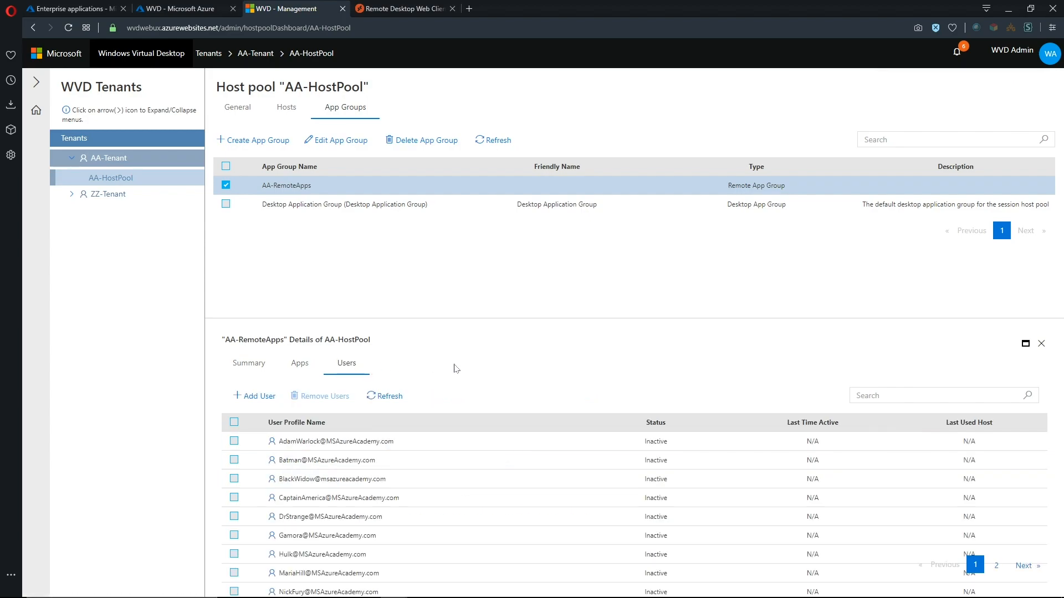
mouse_move(603, 478)
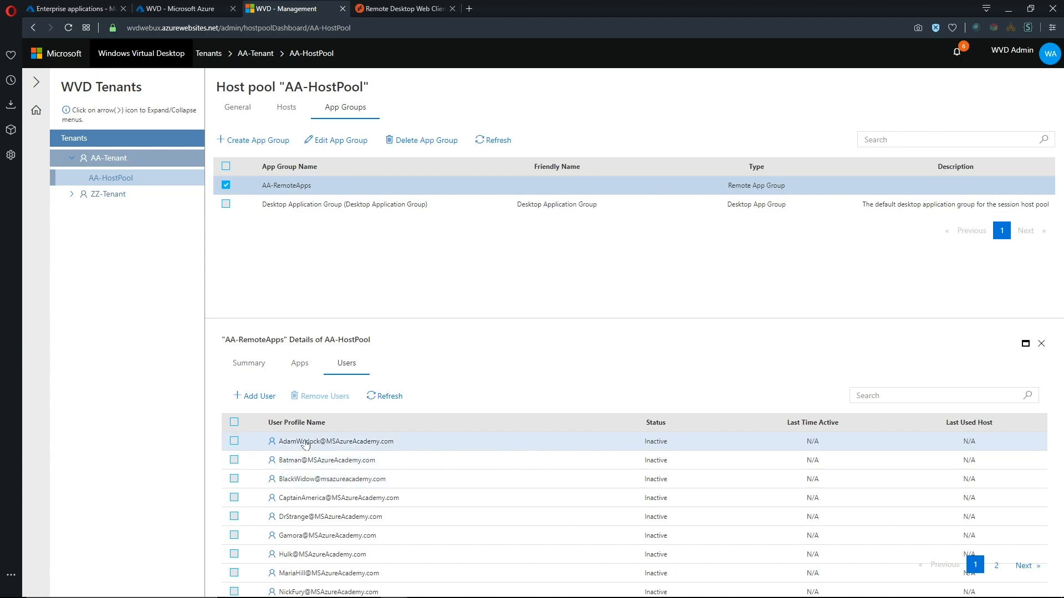
left_click(234, 460)
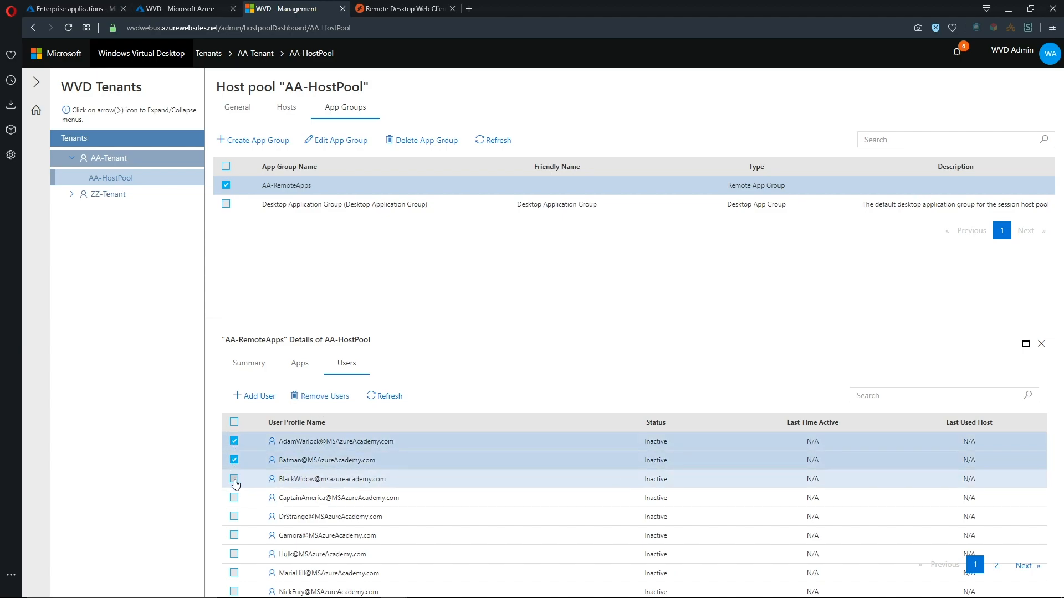
left_click(233, 478)
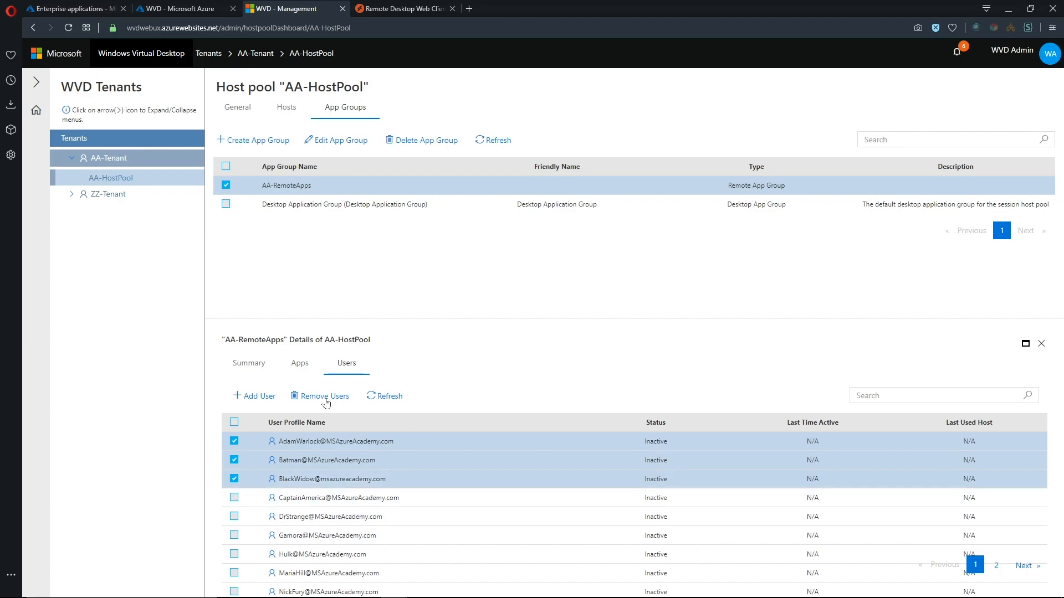
left_click(319, 396)
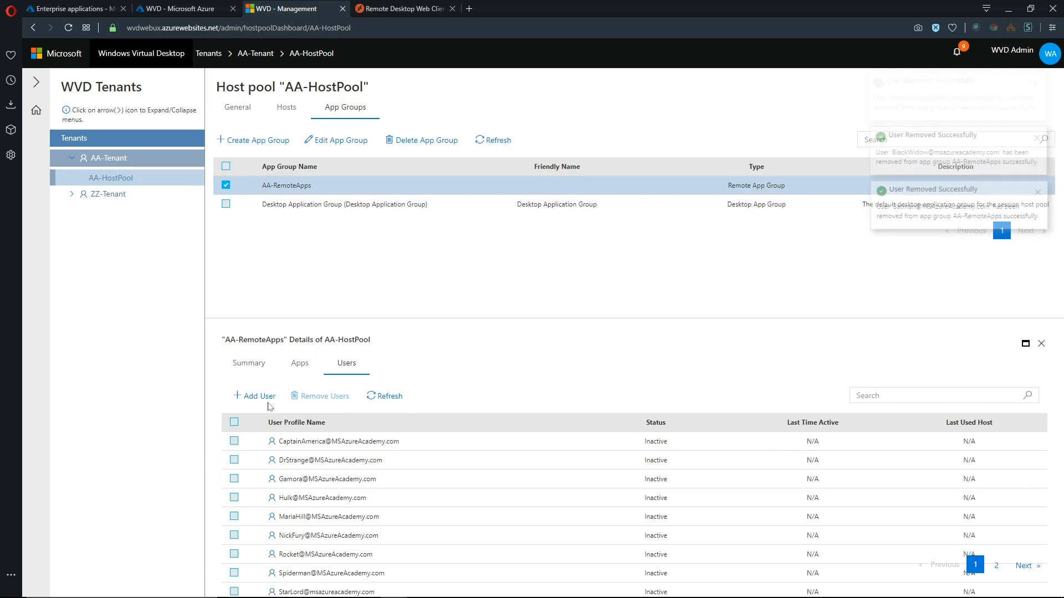
- Add Batman back to AA-RemoteApps as a user
left_click(259, 396)
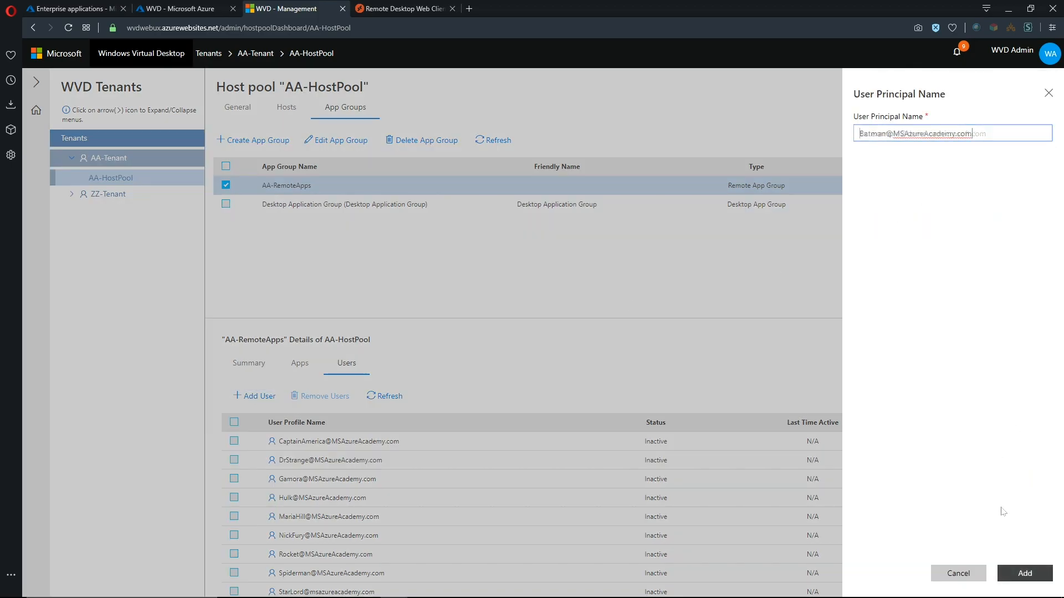
left_click(1023, 573)
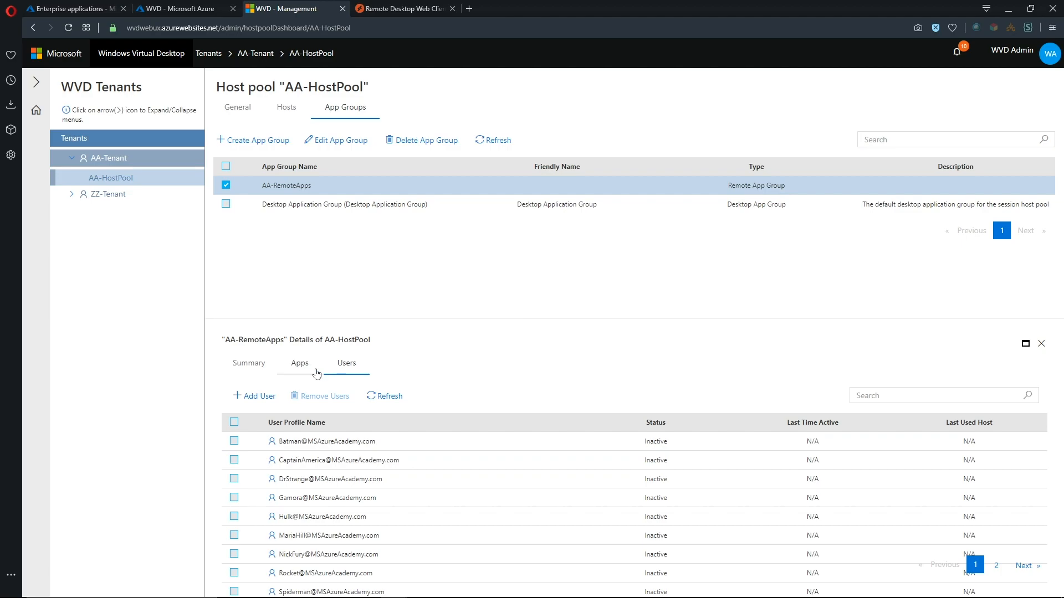
- Show AA-RemoteApps' published apps: dfrgui, Paint, publisher, visio and Word
left_click(299, 364)
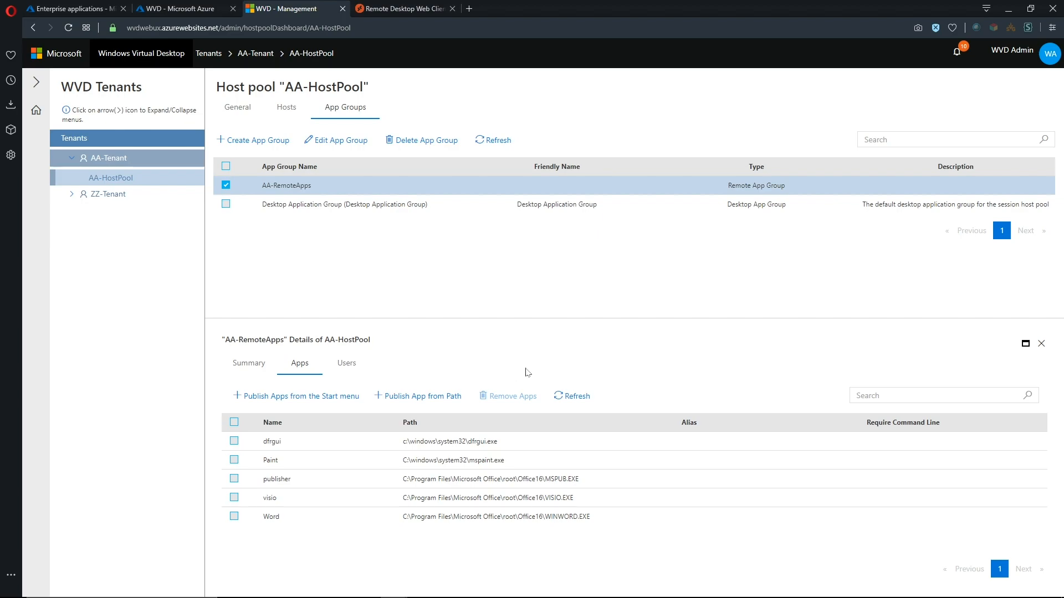
mouse_move(491, 356)
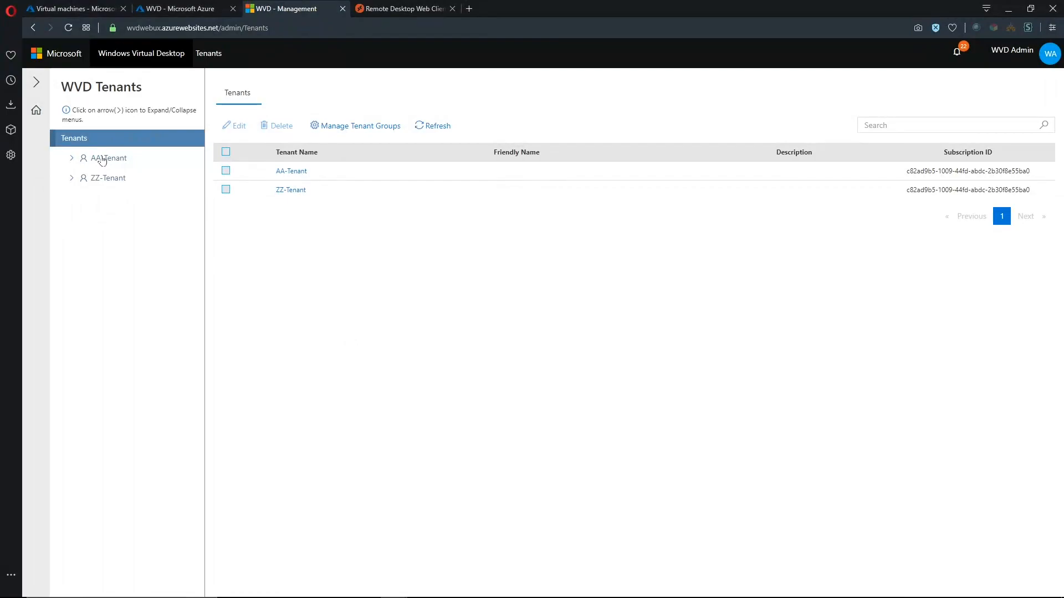
mouse_move(324, 174)
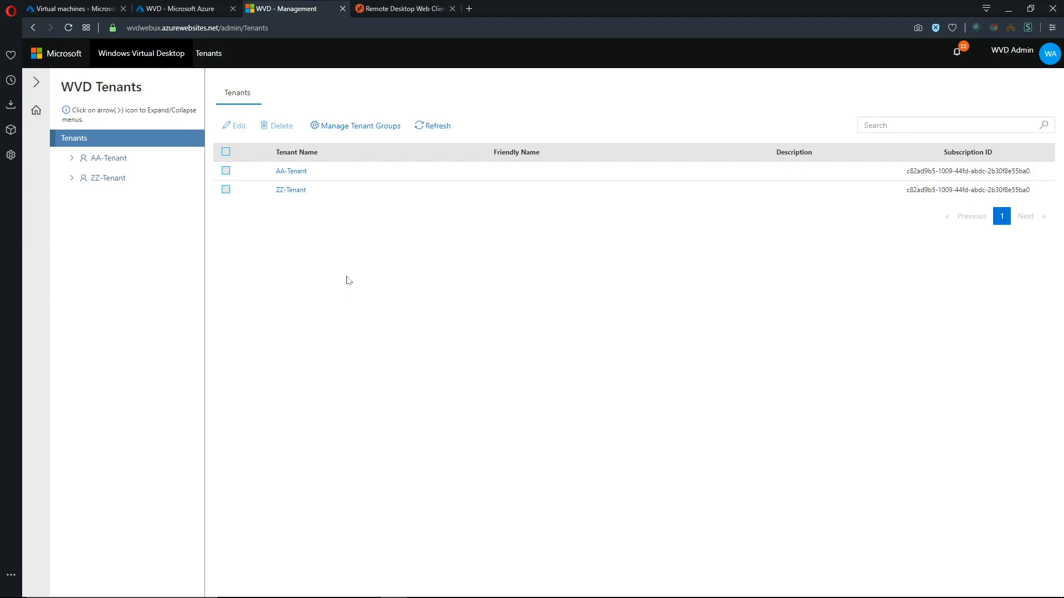
- Navigate to AA-Tenant, then AA-HostPool, and show its app groups list
left_click(108, 159)
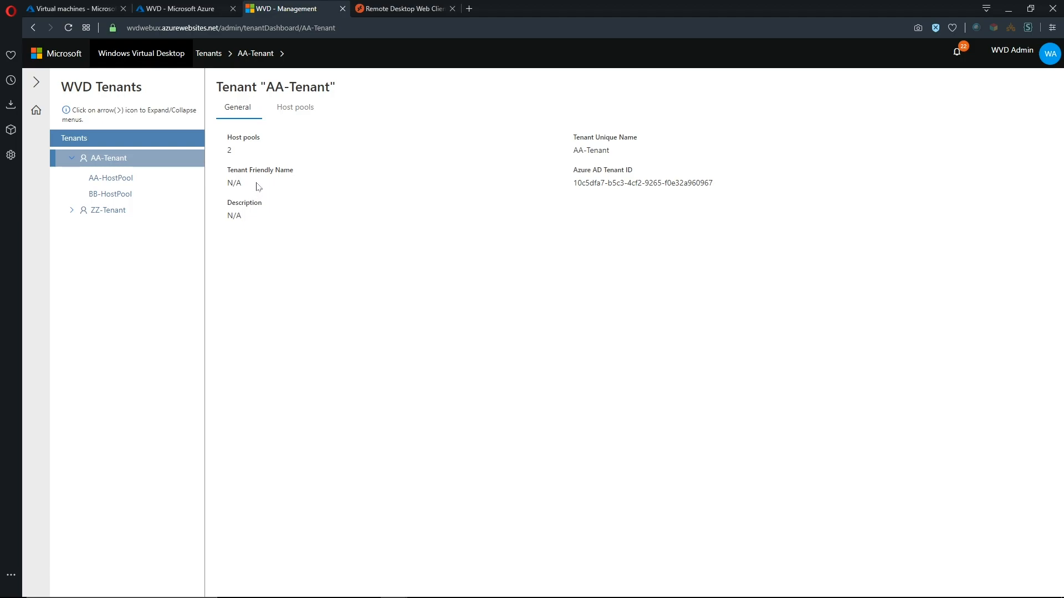
mouse_move(112, 177)
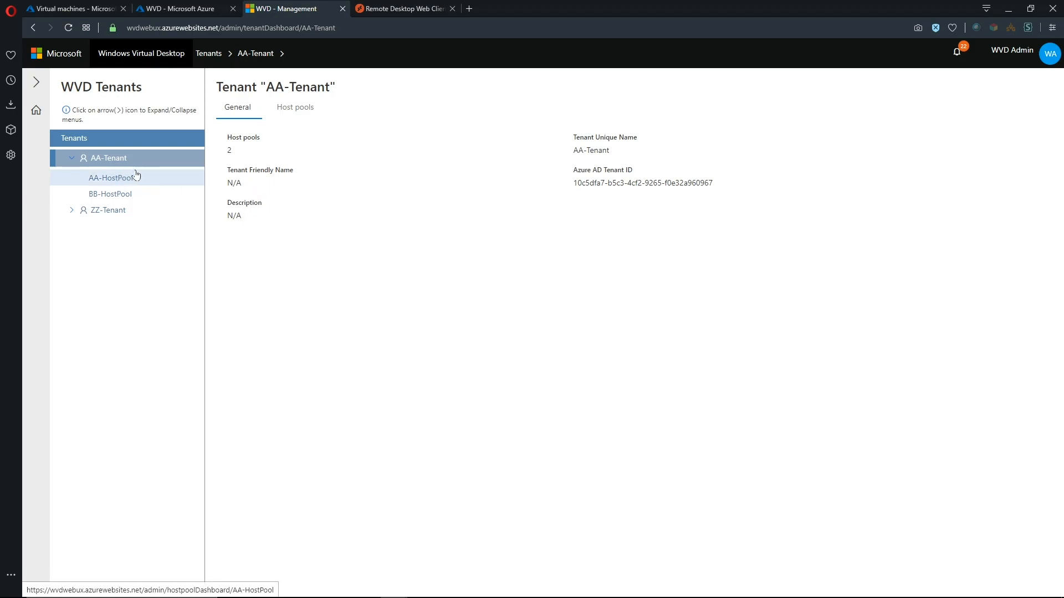
left_click(109, 193)
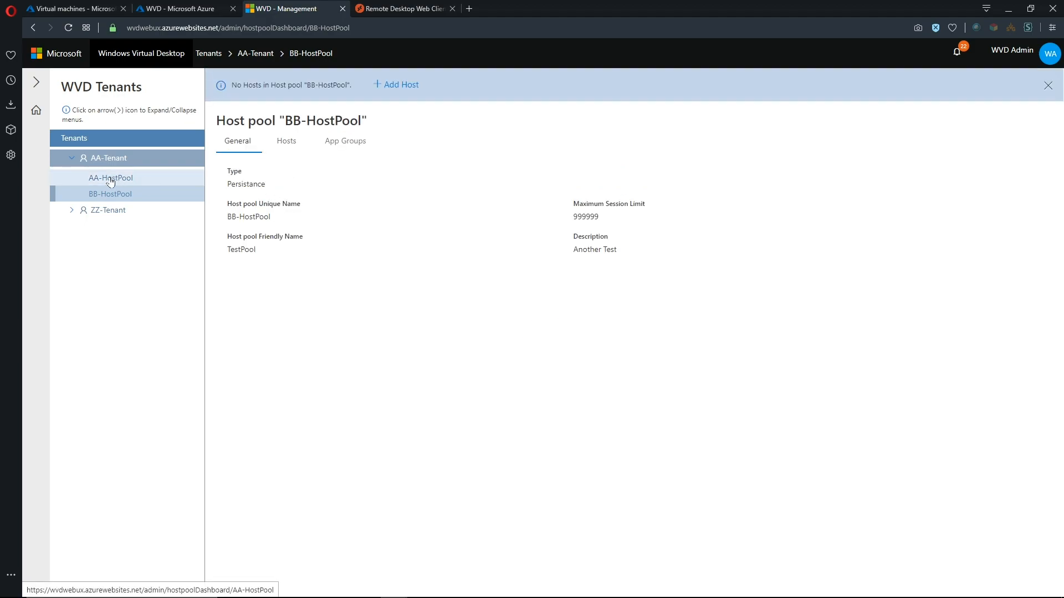
left_click(111, 178)
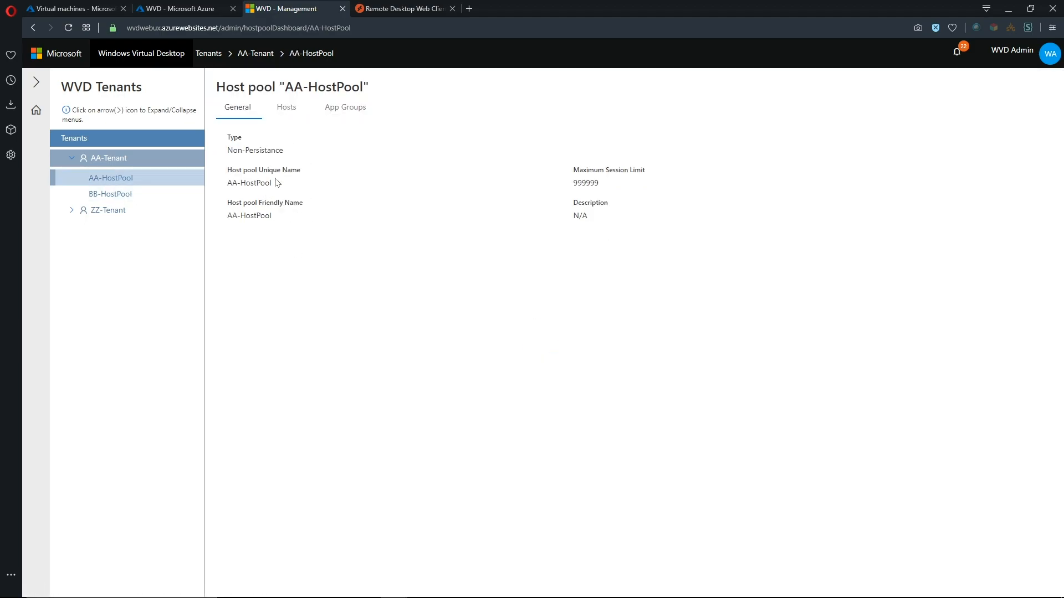
left_click(345, 107)
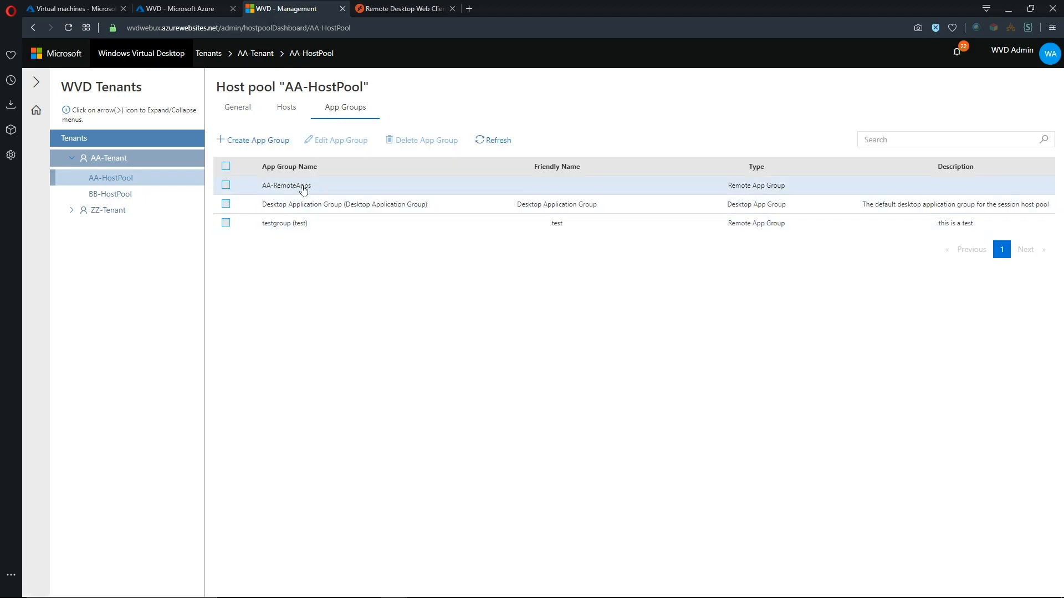
mouse_move(302, 204)
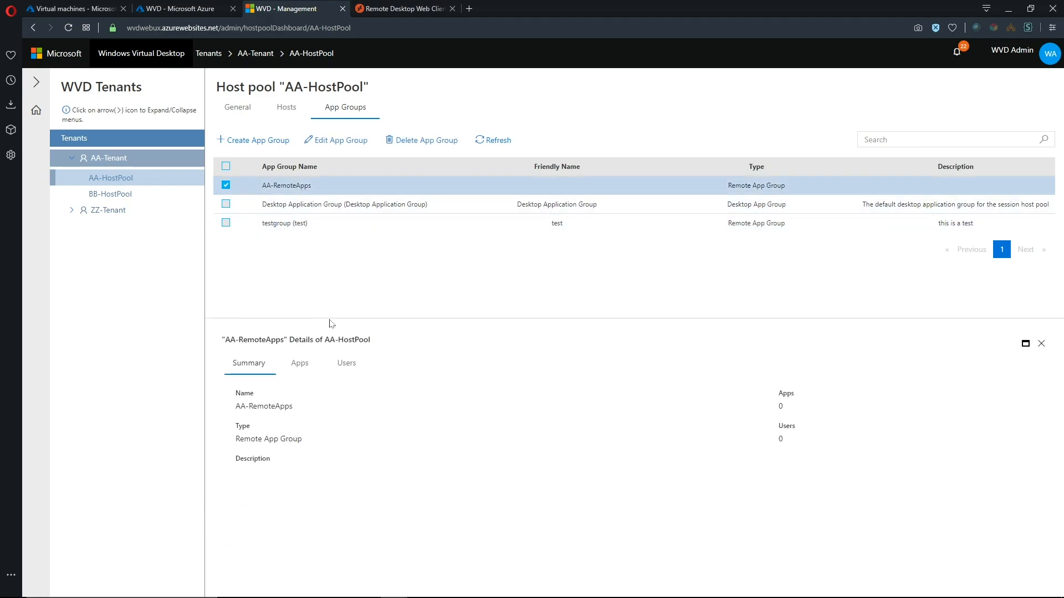
- Review AA-RemoteApps' apps and users, then show AA-HostPool's session hosts AA-WVD-0 and AA-WVD-1
left_click(298, 363)
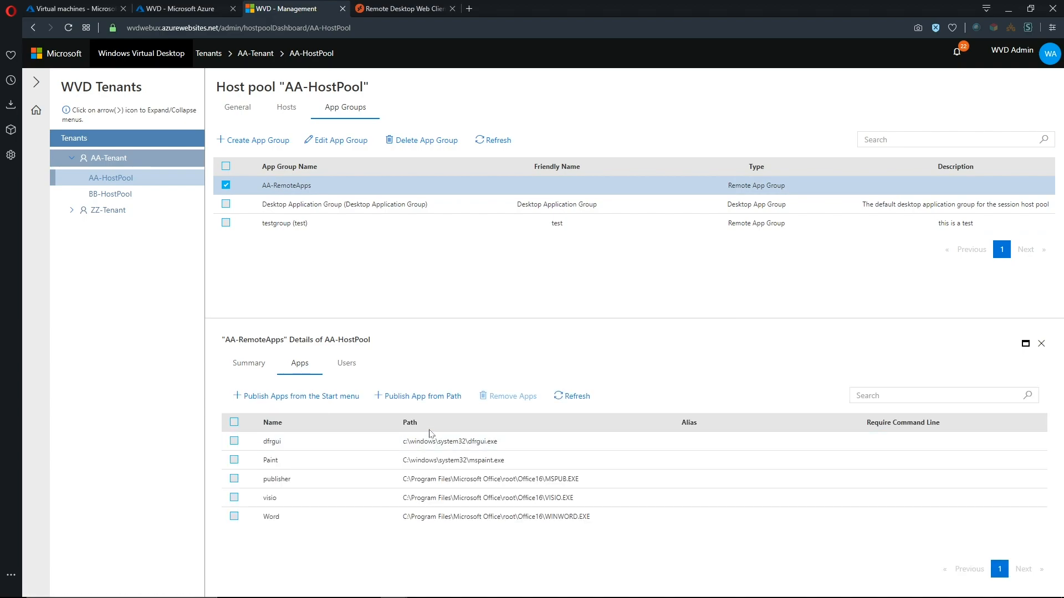
left_click(346, 364)
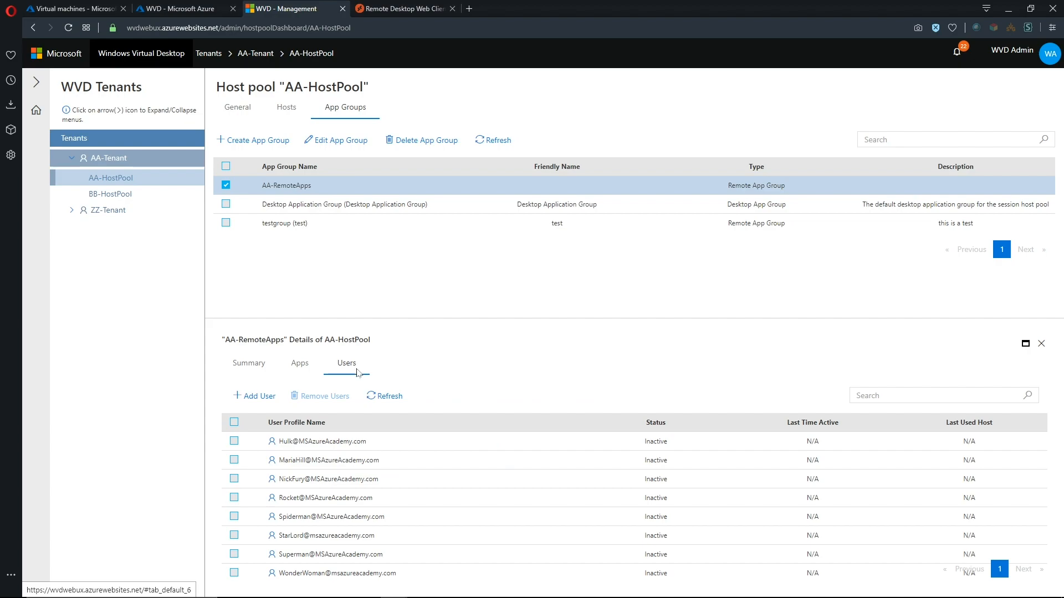
left_click(286, 107)
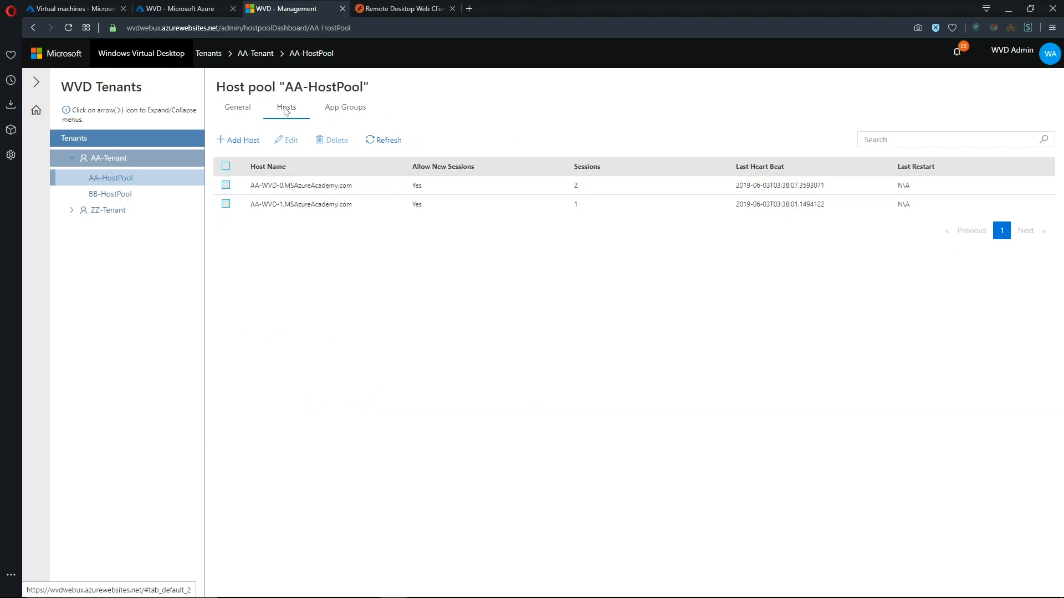
left_click(225, 204)
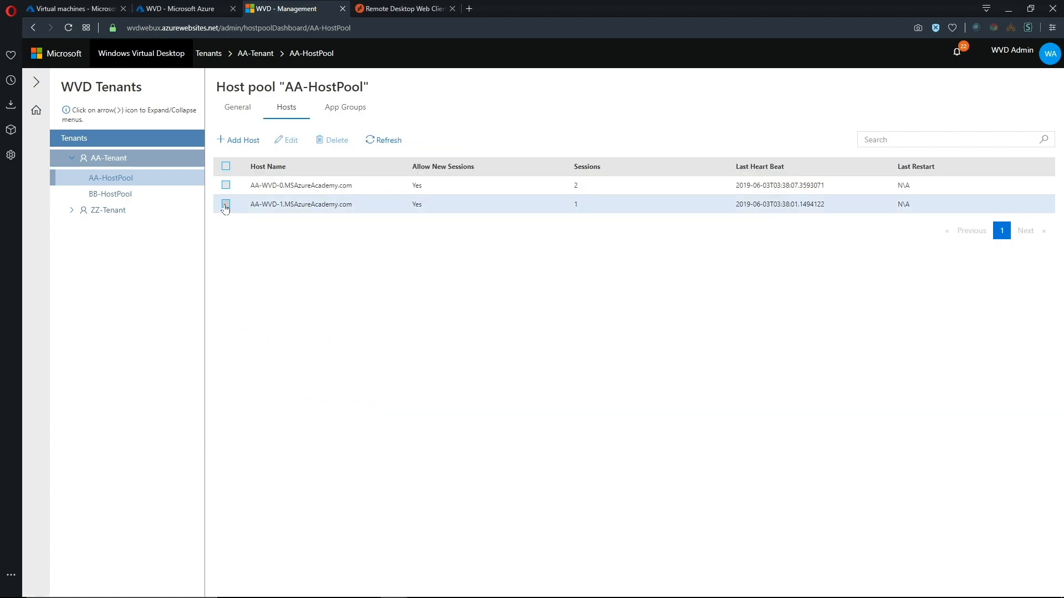
left_click(286, 140)
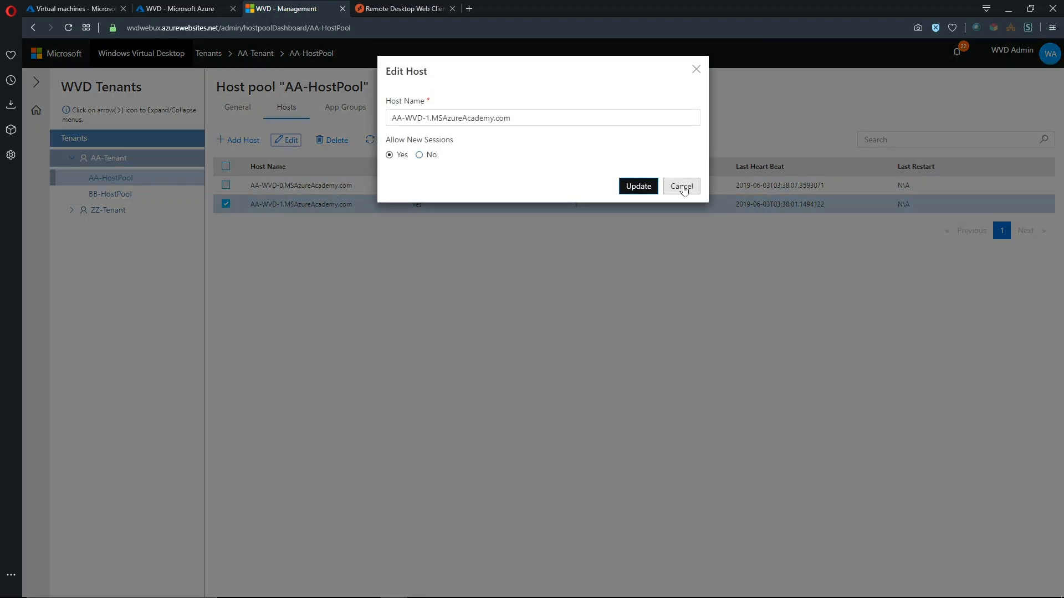
left_click(680, 186)
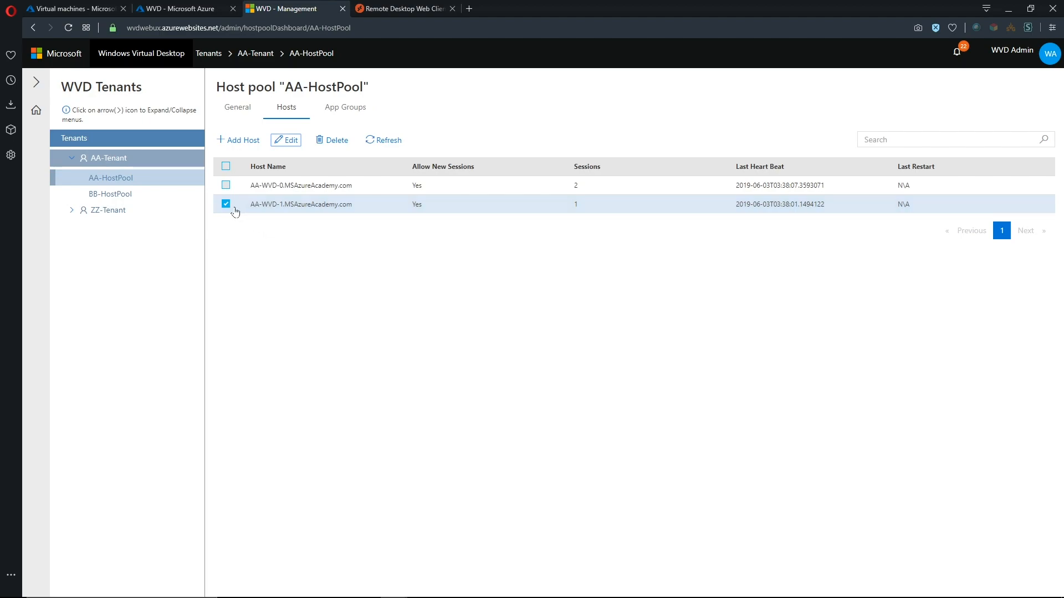
left_click(226, 204)
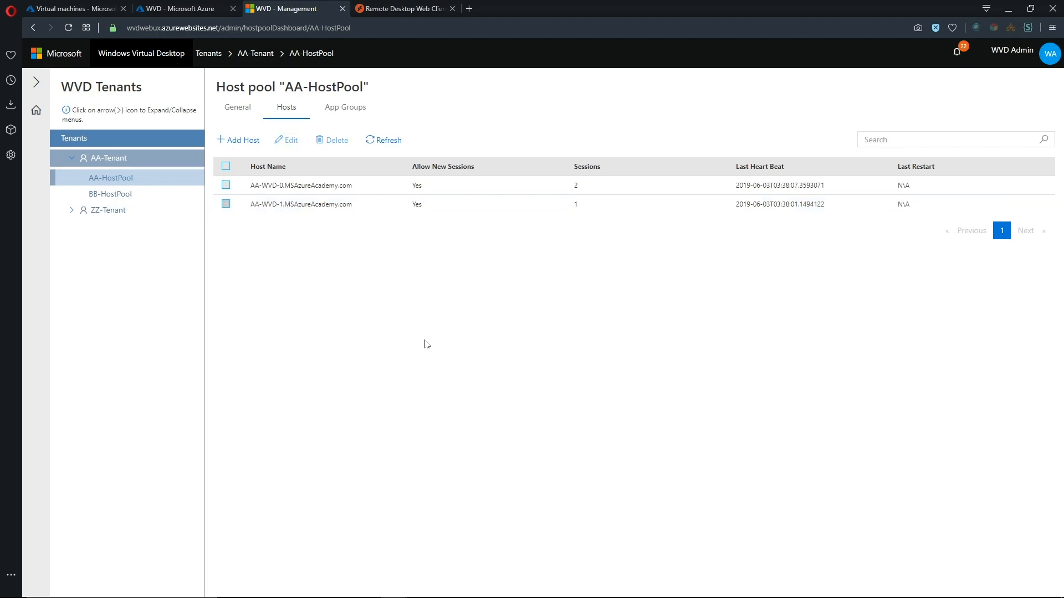